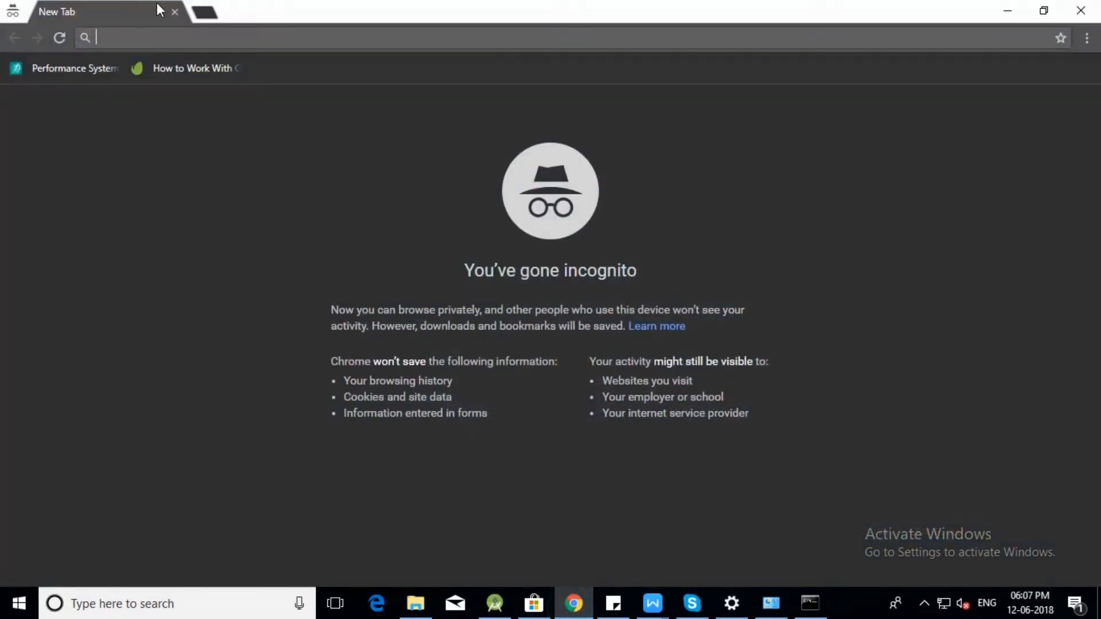
- Reach console.firebase.google.com and begin signing in with the Google account
{"action": "type", "text": "firebase.google.com%2F&followup=https%3A%2F%2Fconsole.fire..."}
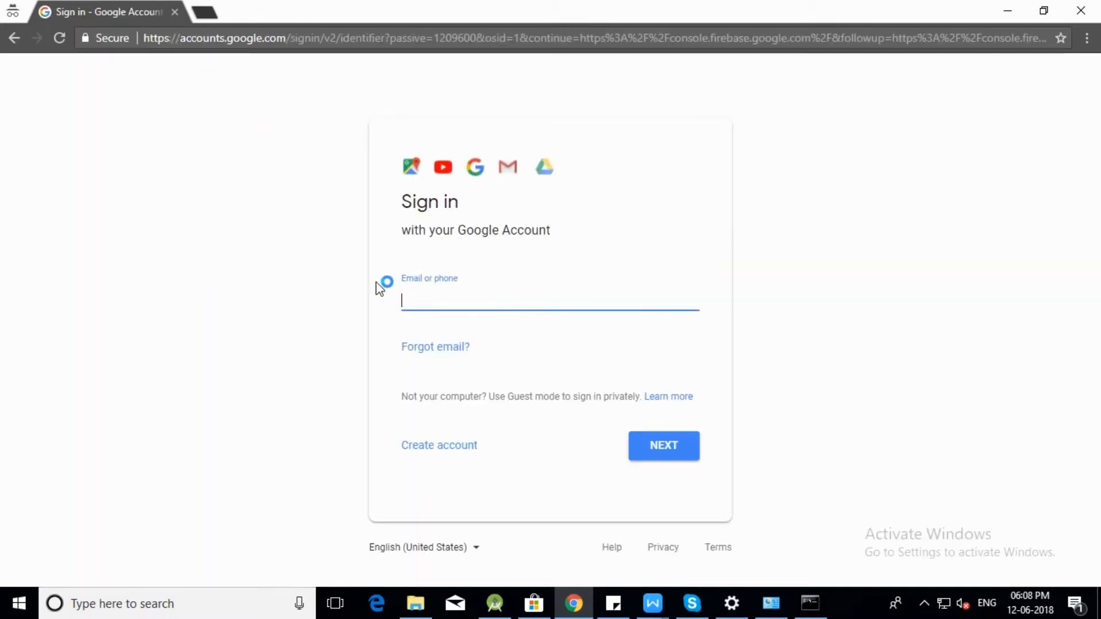
{"action": "left_click", "coordinate": [663, 445]}
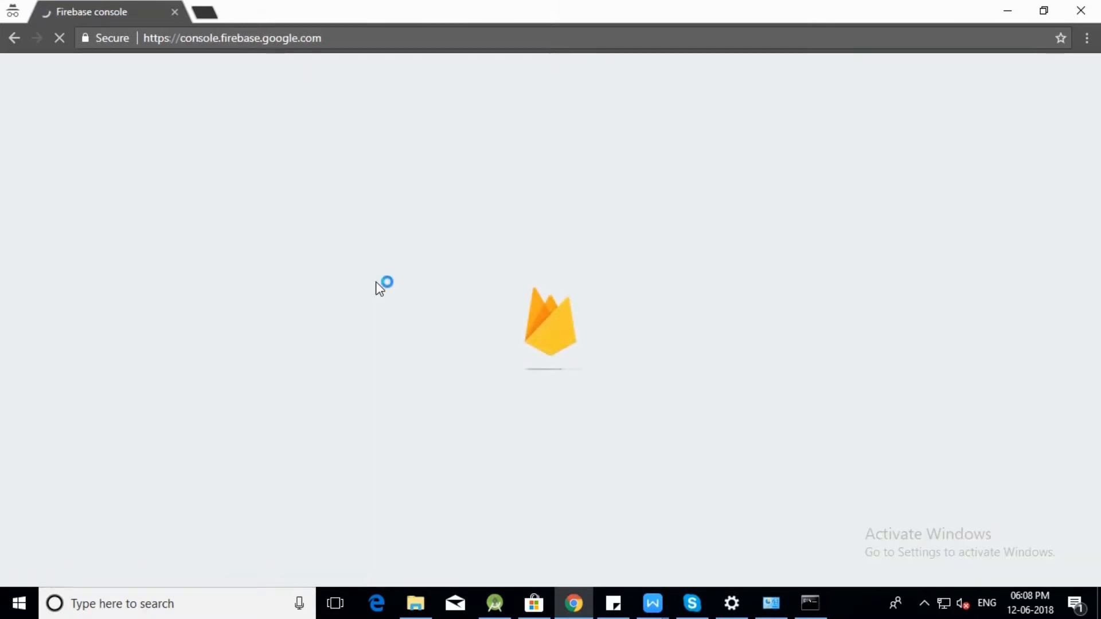
{"action": "mouse_move", "coordinate": [591, 349]}
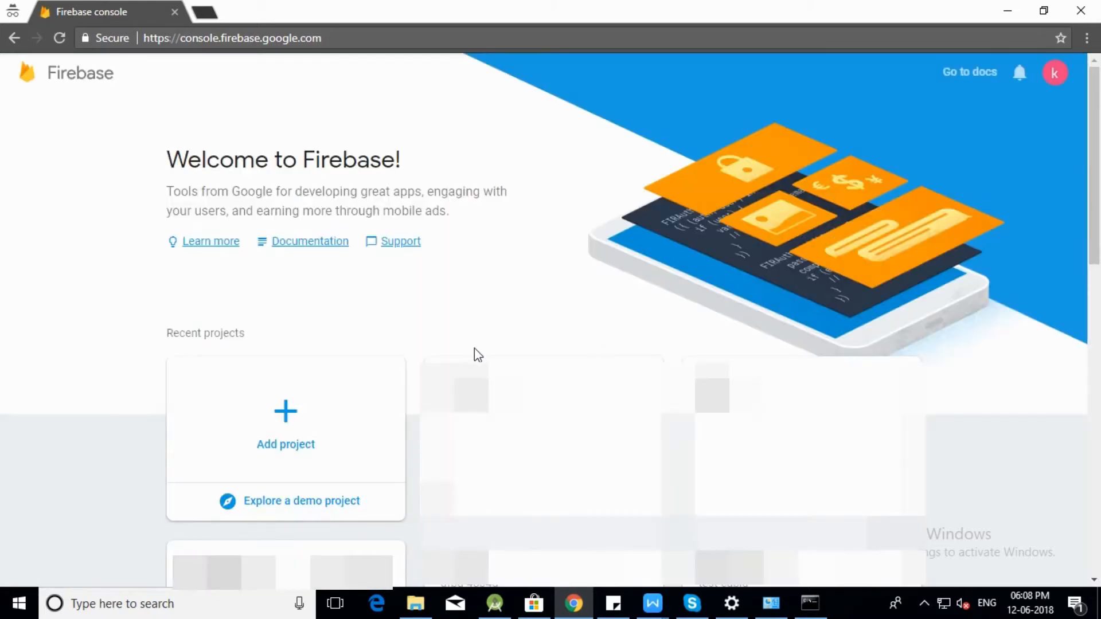
{"action": "mouse_move", "coordinate": [286, 444]}
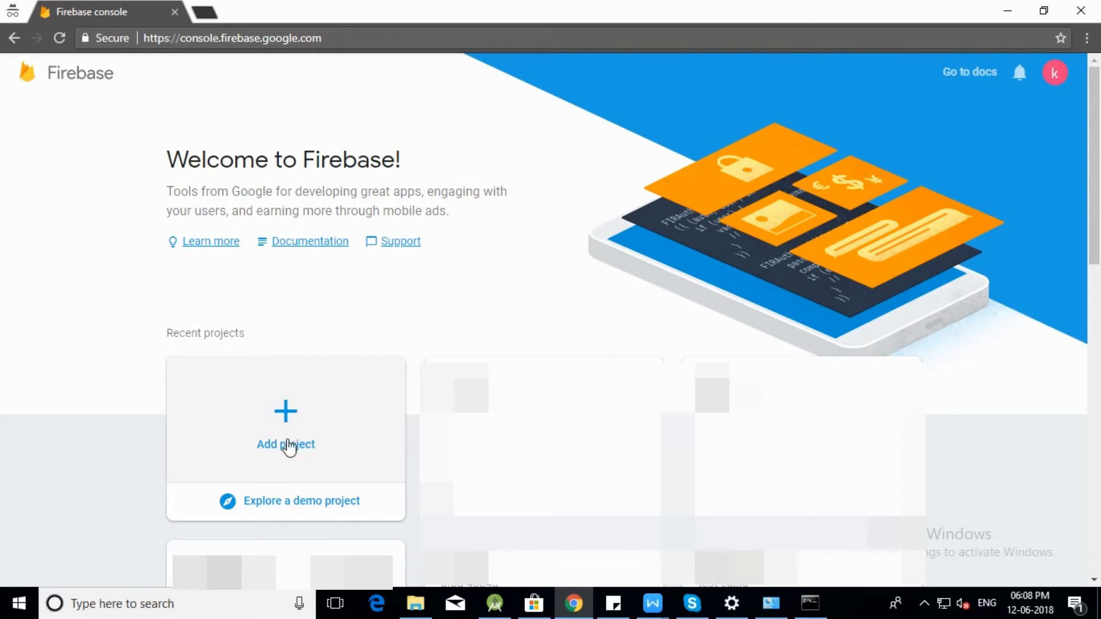
{"action": "mouse_move", "coordinate": [288, 455]}
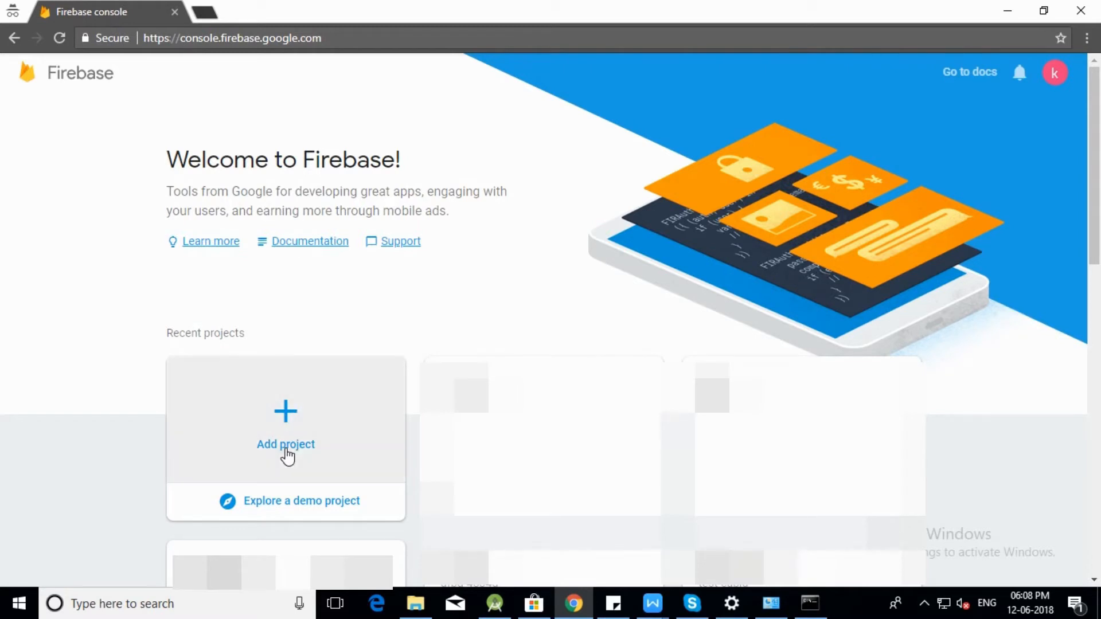
- Add project CiyaShop with analytics terms accepted, create it and continue to its overview
{"action": "left_click", "coordinate": [285, 422]}
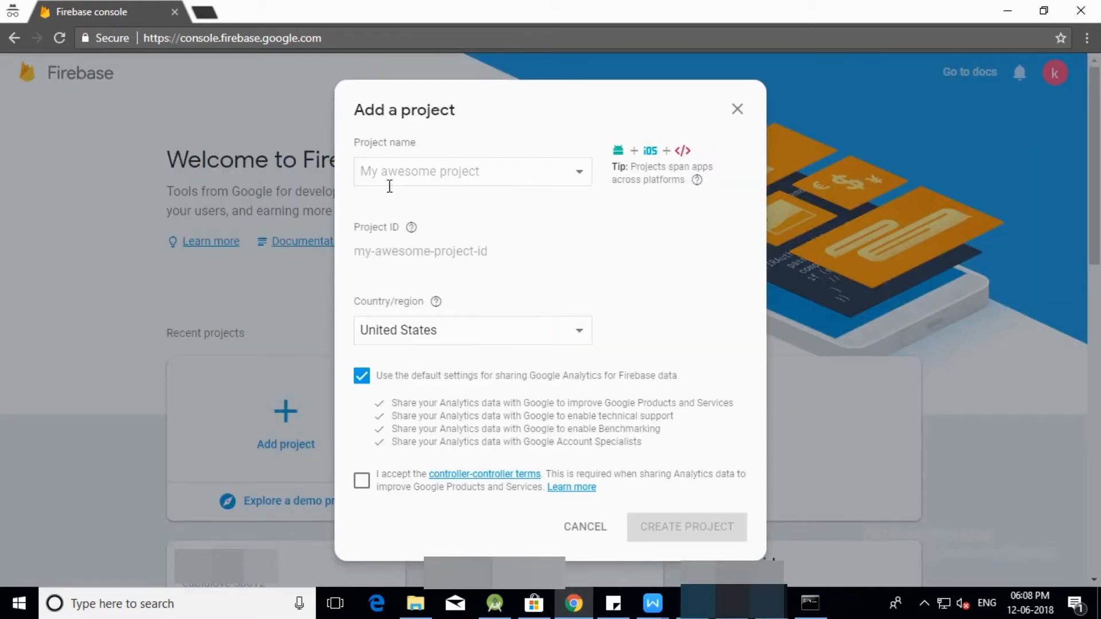
{"action": "type", "text": "Ci"}
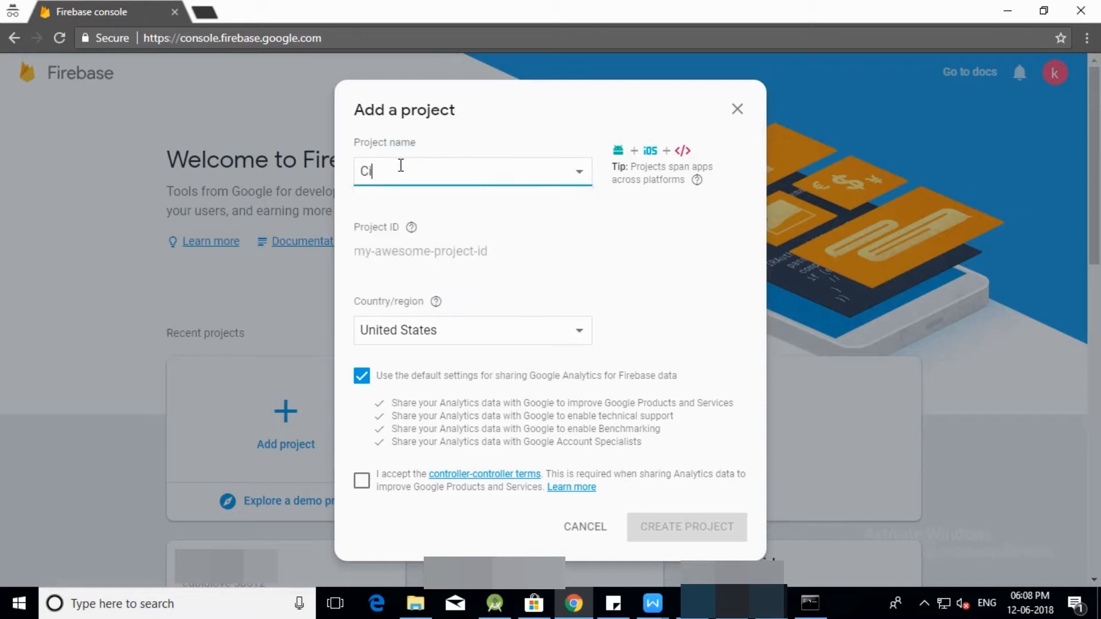
{"action": "type", "text": "yaShop"}
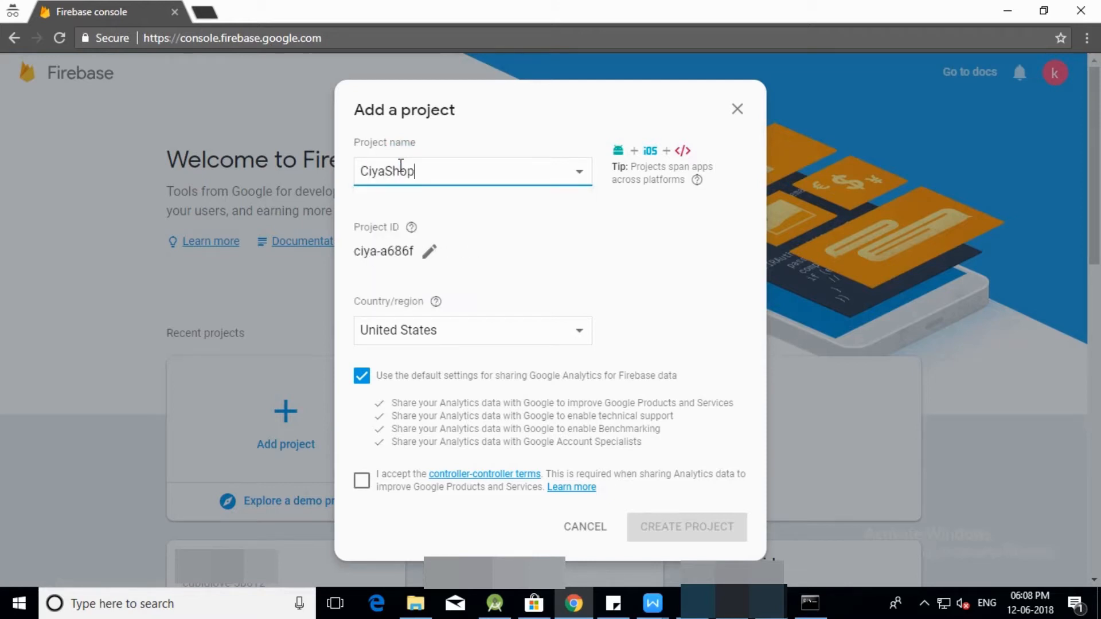
{"action": "left_click", "coordinate": [472, 331]}
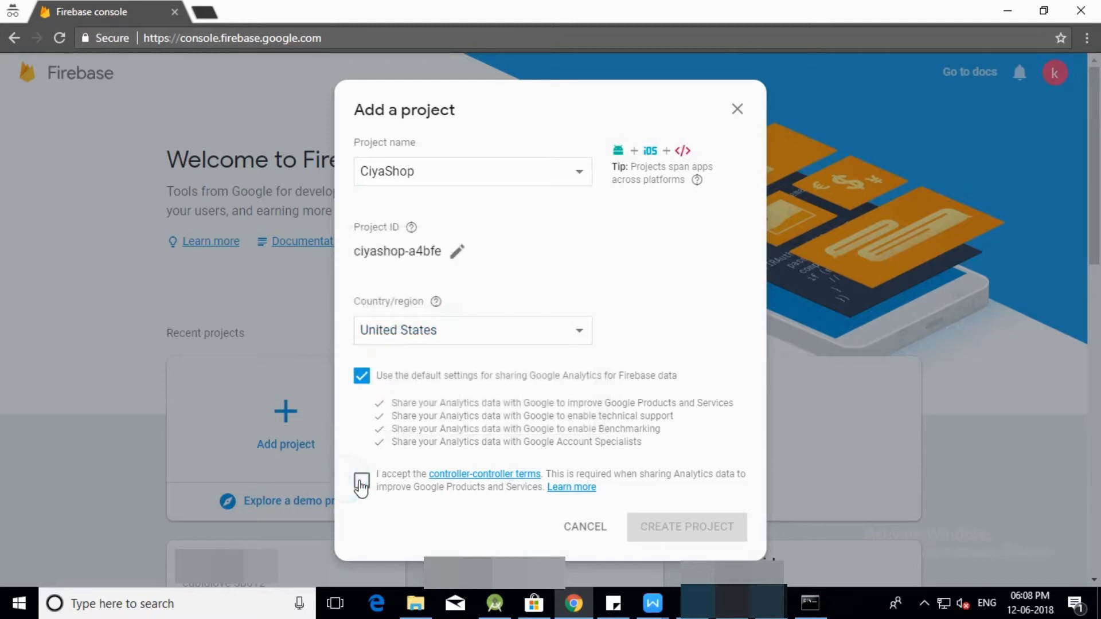
{"action": "left_click", "coordinate": [686, 528]}
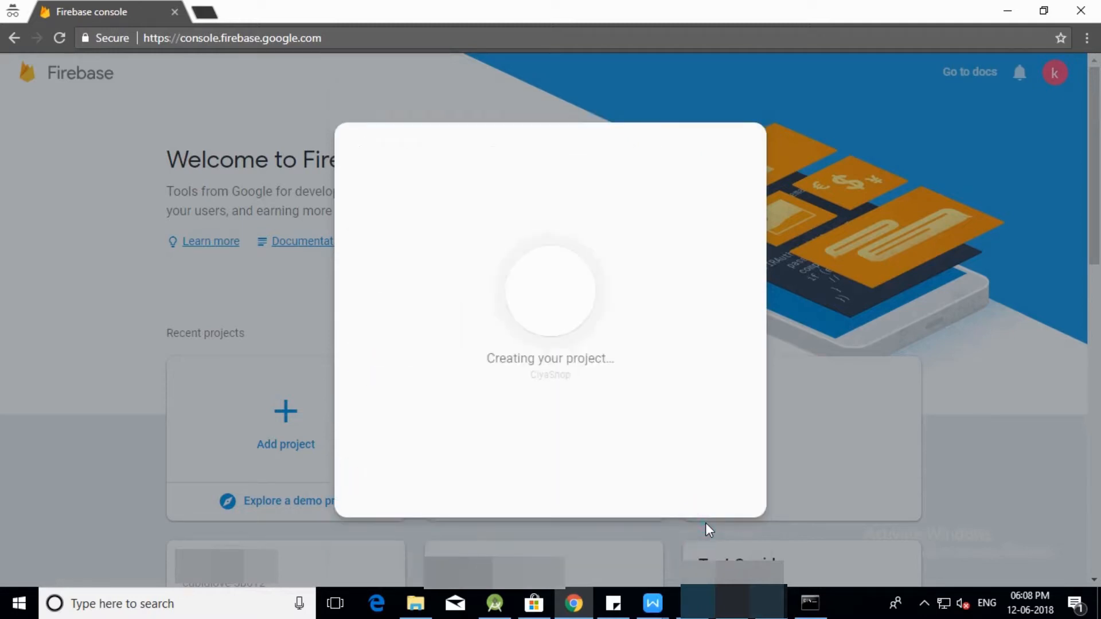
{"action": "mouse_move", "coordinate": [583, 503]}
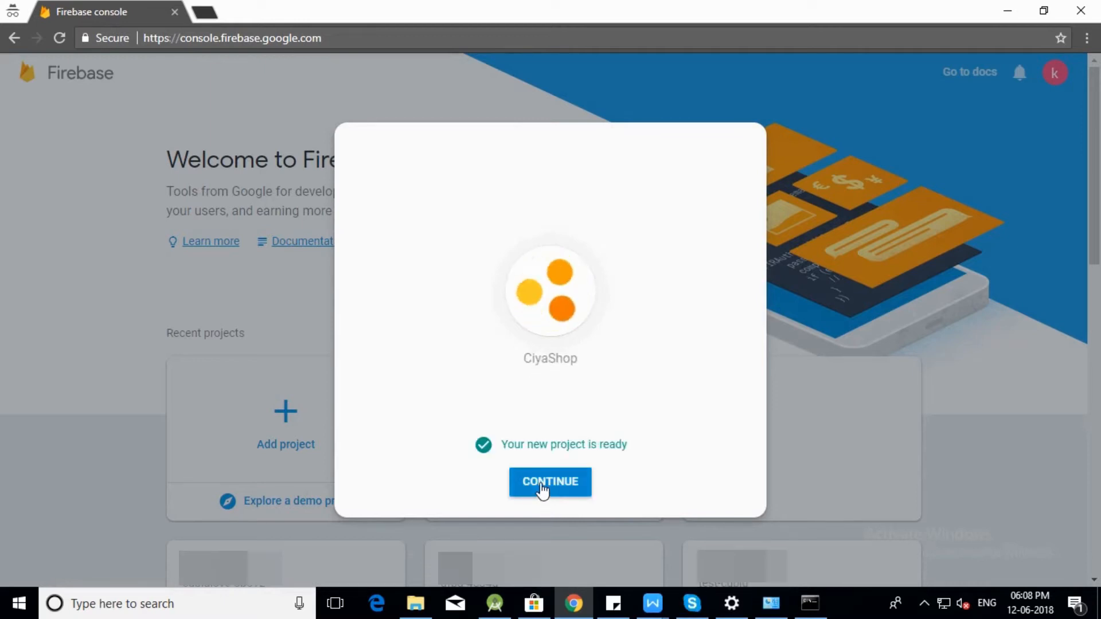
{"action": "left_click", "coordinate": [550, 482]}
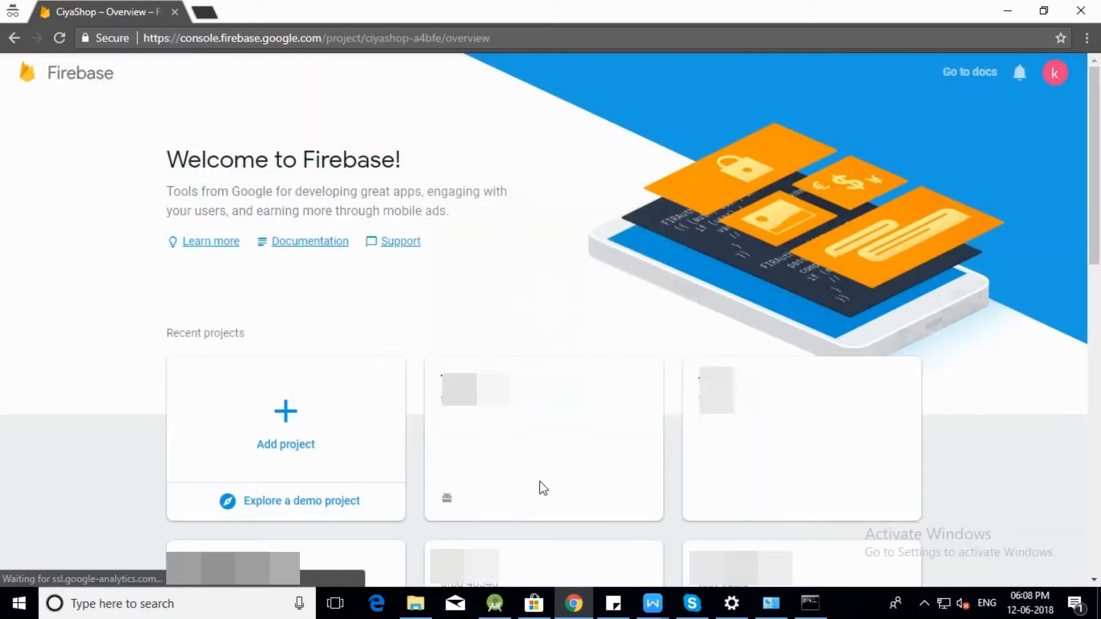
- Start adding an Android app to CiyaShop, then bring Android Studio forward for the package name
{"action": "left_click", "coordinate": [543, 439]}
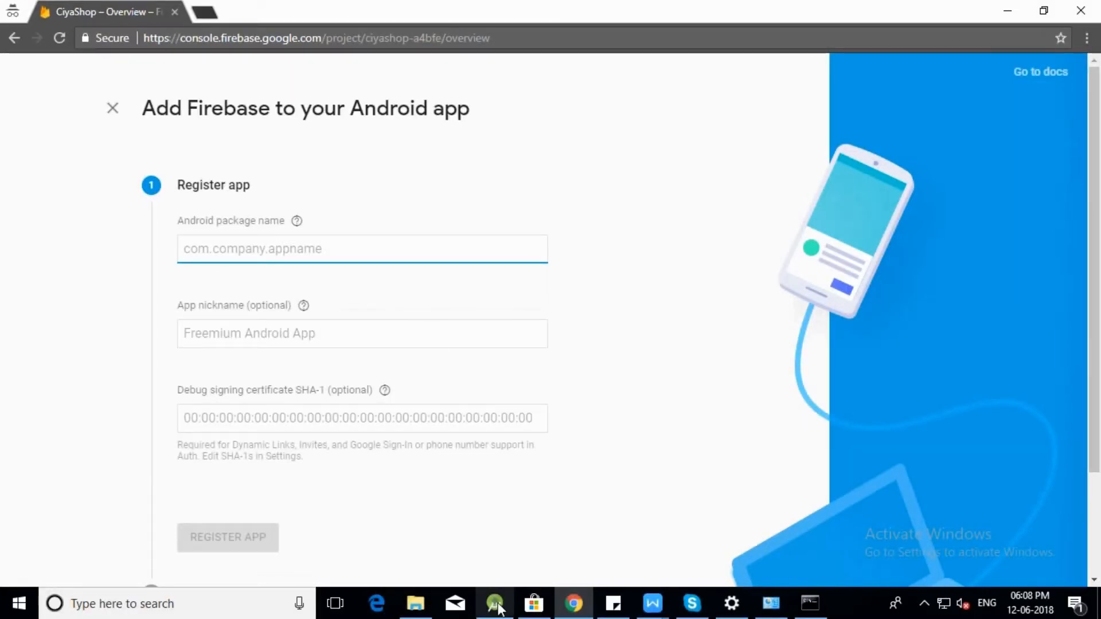
{"action": "left_click", "coordinate": [494, 603]}
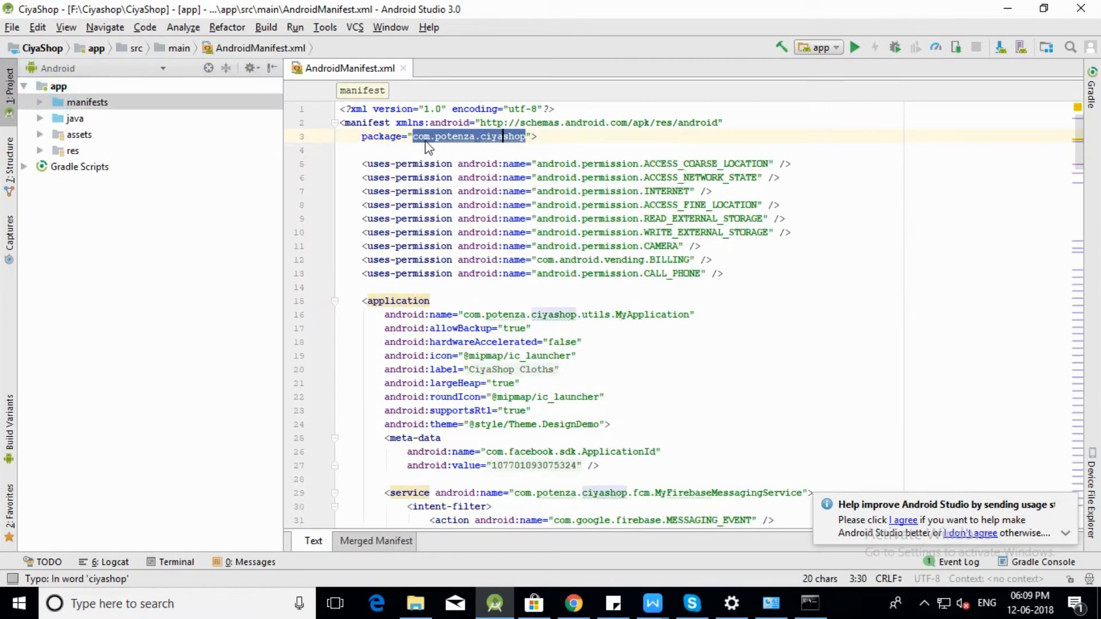
- Copy com.potenza.ciyashop from AndroidManifest.xml to the clipboard
{"action": "double_click", "coordinate": [449, 137]}
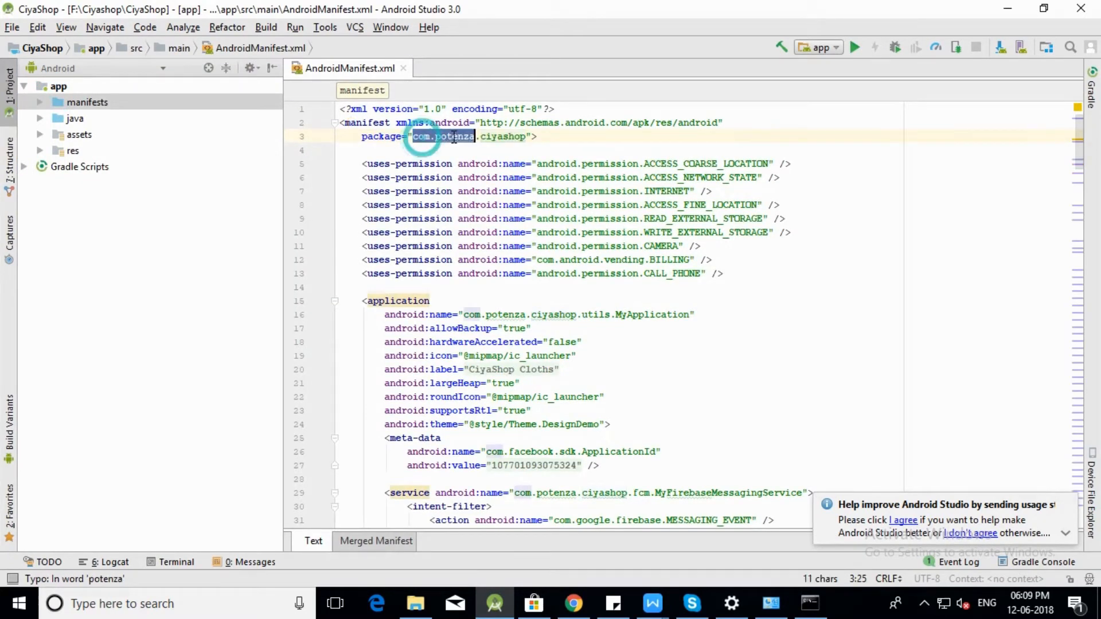
{"action": "right_click", "coordinate": [470, 136]}
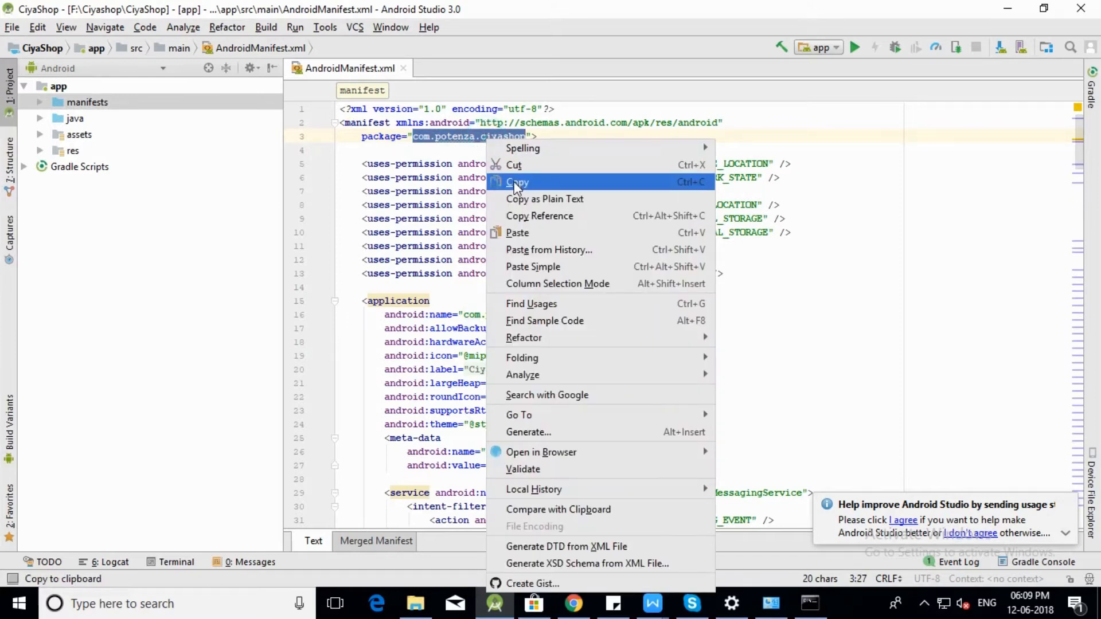
{"action": "left_click", "coordinate": [517, 182]}
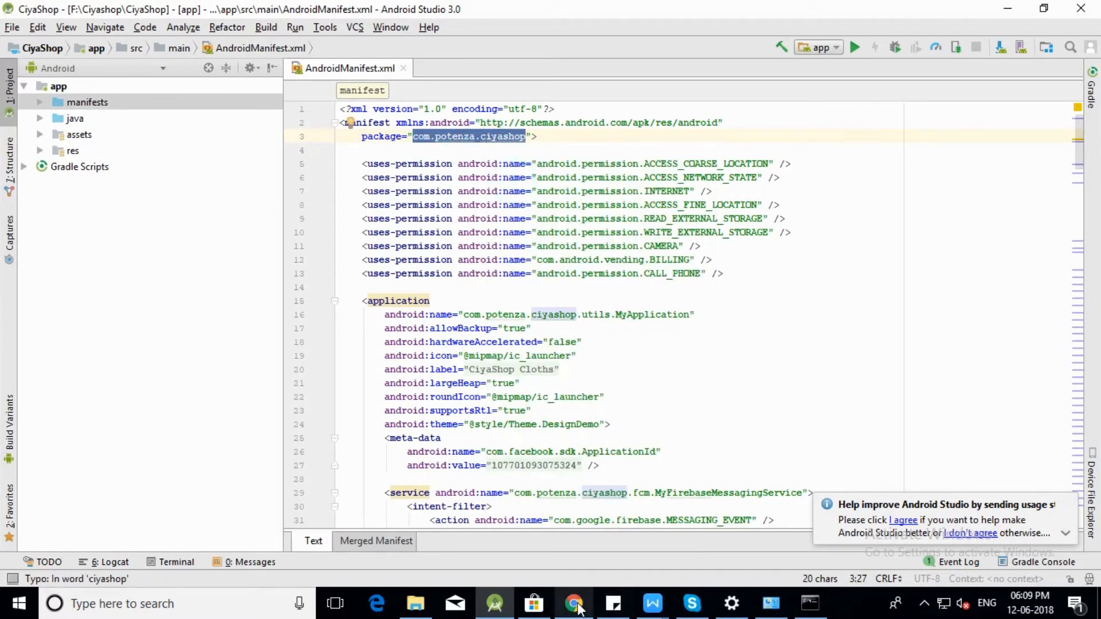
- Paste com.potenza.ciyashop as package name, nickname CiyaShop, and bring up the keytool notes
{"action": "right_click", "coordinate": [253, 249]}
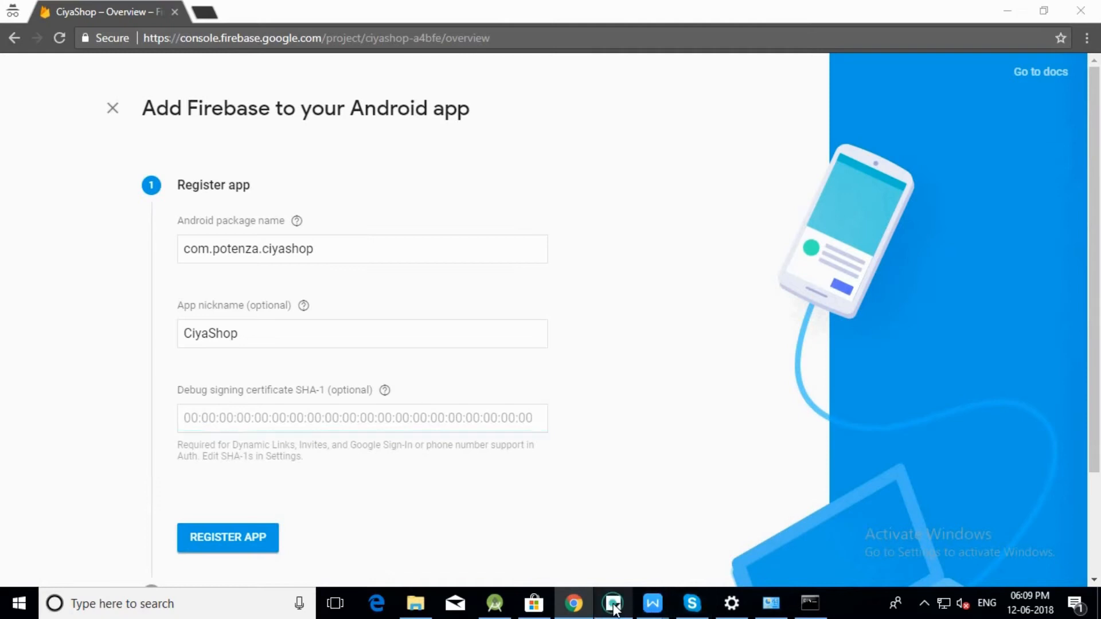
{"action": "left_click", "coordinate": [613, 604]}
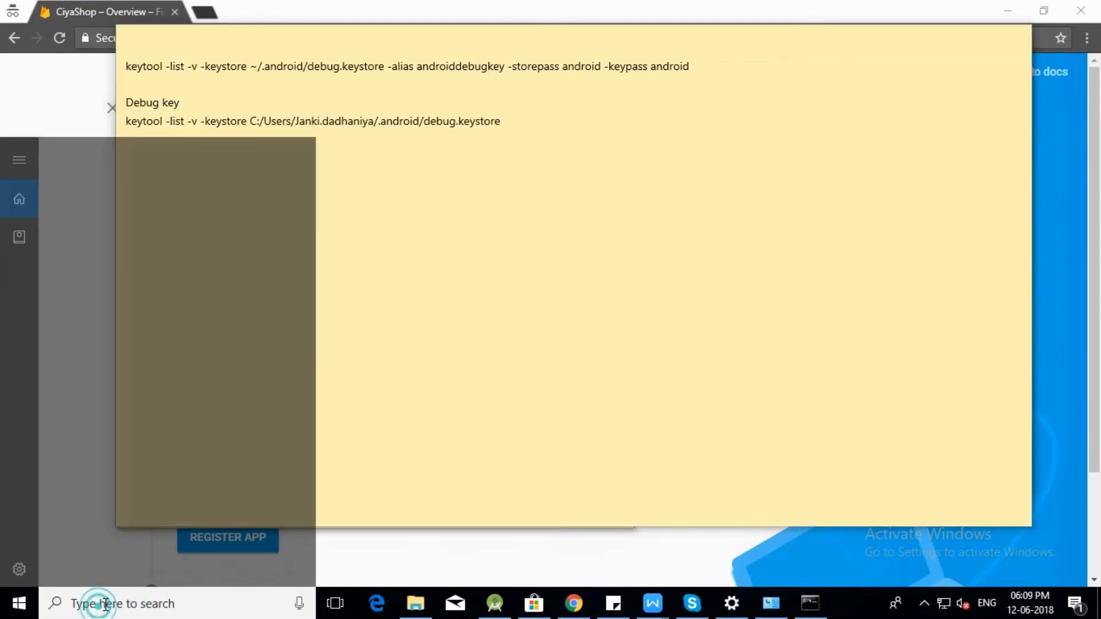
- Run keytool -list -v on debug.keystore from the JDK bin folder to show its SHA1 fingerprint
{"action": "type", "text": "cmd"}
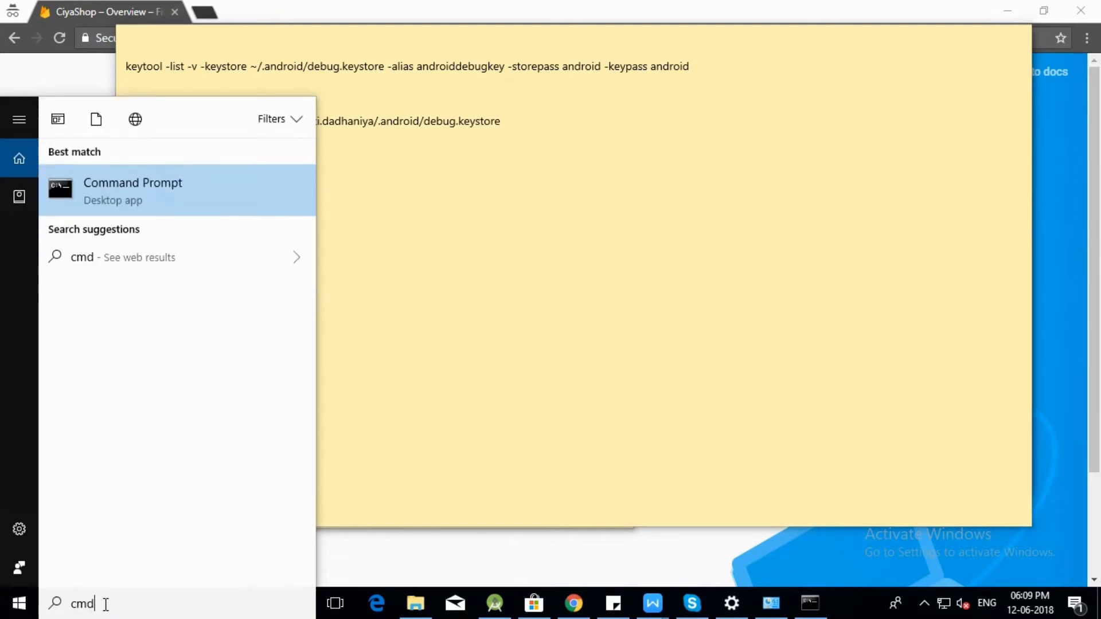
{"action": "left_click", "coordinate": [132, 191]}
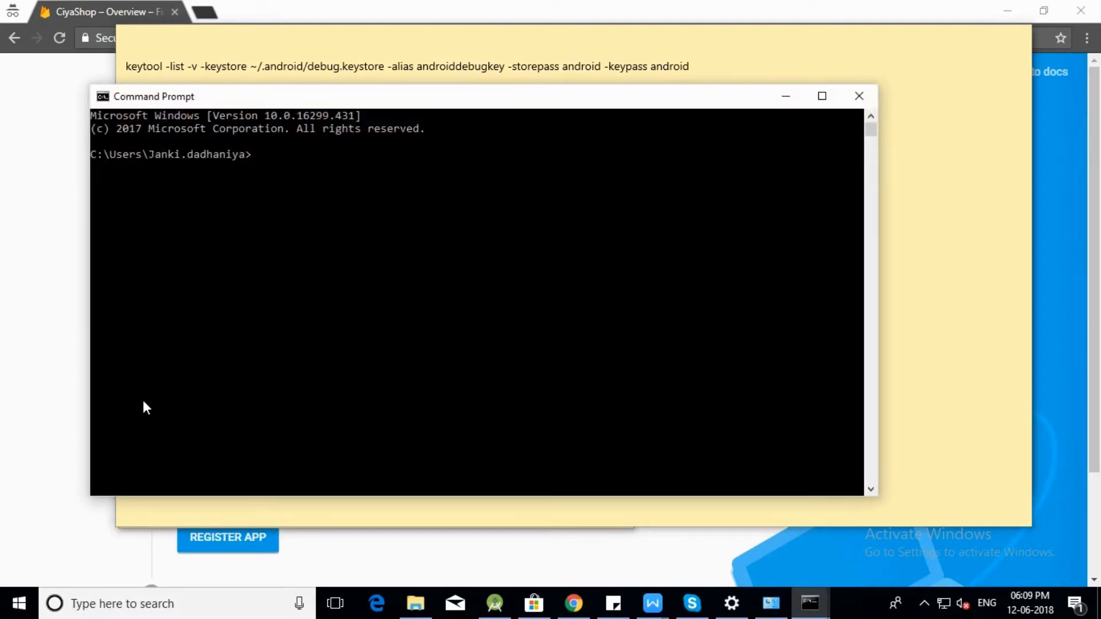
{"action": "type", "text": "cd C"}
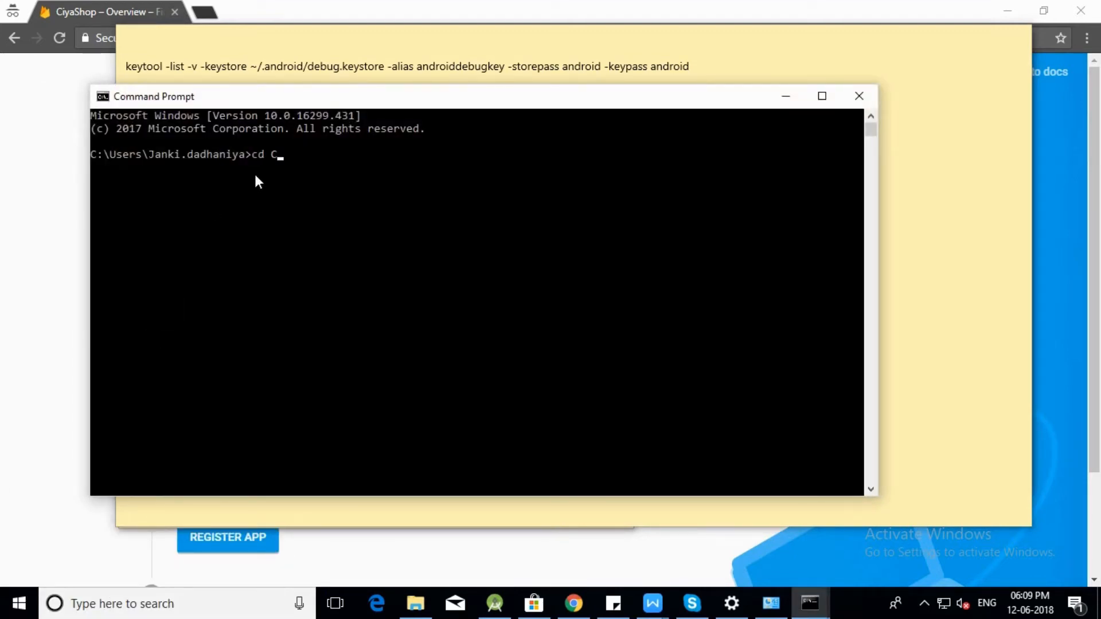
{"action": "key", "text": "Return"}
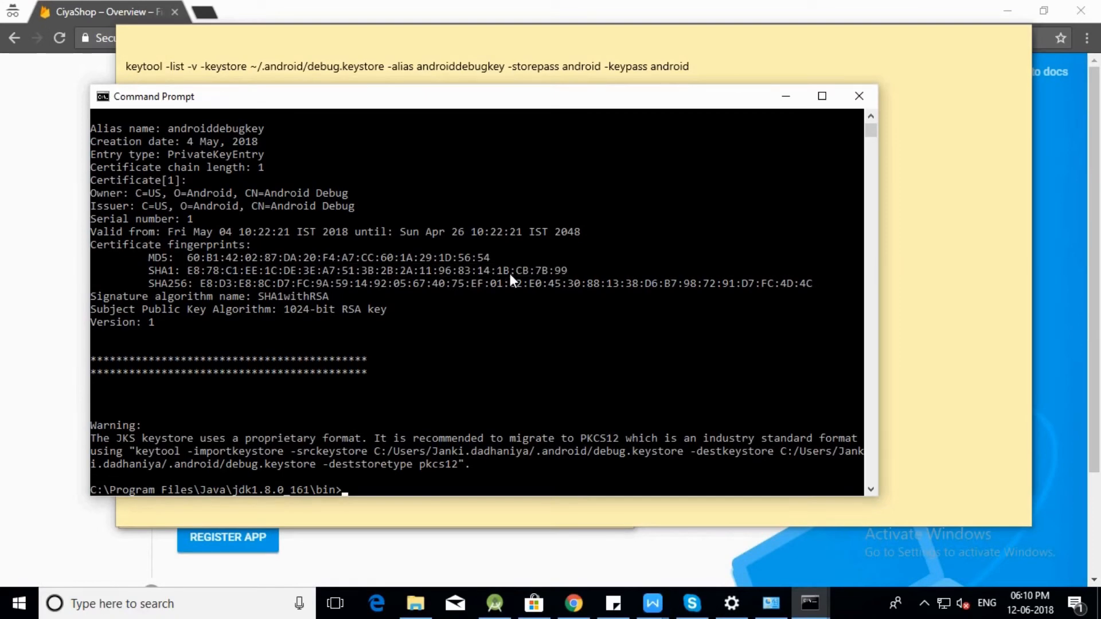
{"action": "mouse_move", "coordinate": [592, 604]}
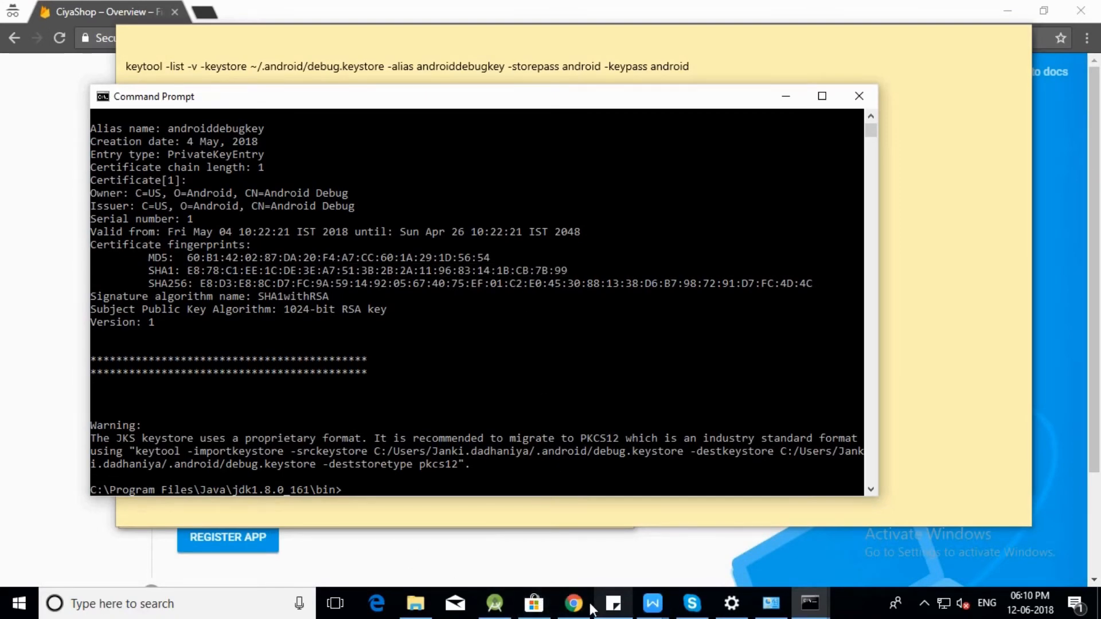
- Paste the SHA-1 fingerprint and register the com.potenza.ciyashop app with Firebase
{"action": "right_click", "coordinate": [232, 418]}
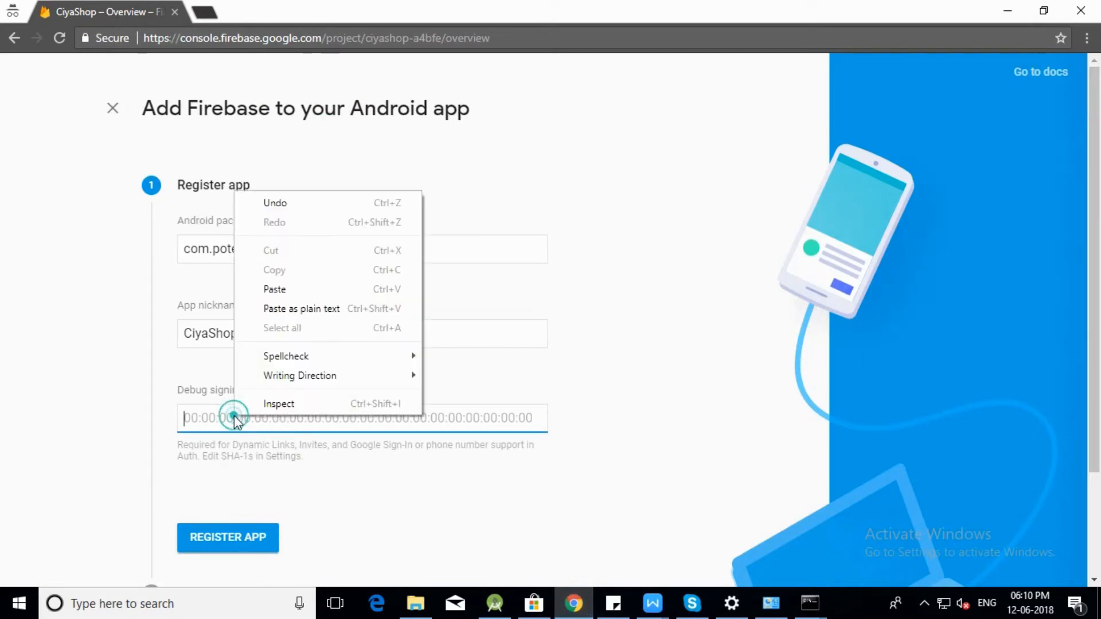
{"action": "mouse_move", "coordinate": [275, 289]}
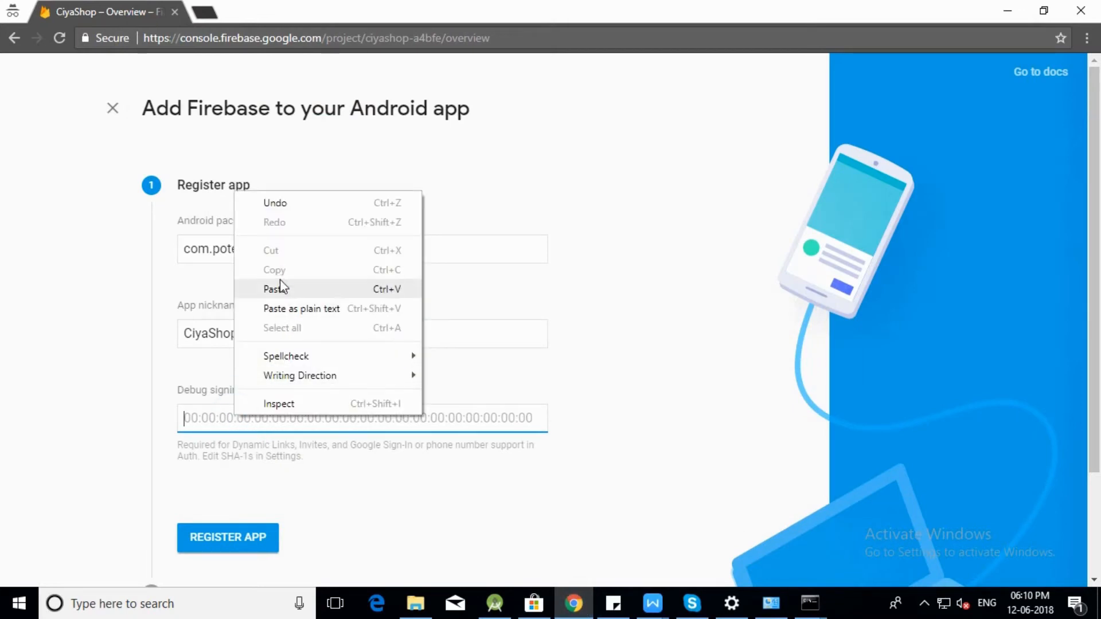
{"action": "left_click", "coordinate": [276, 289]}
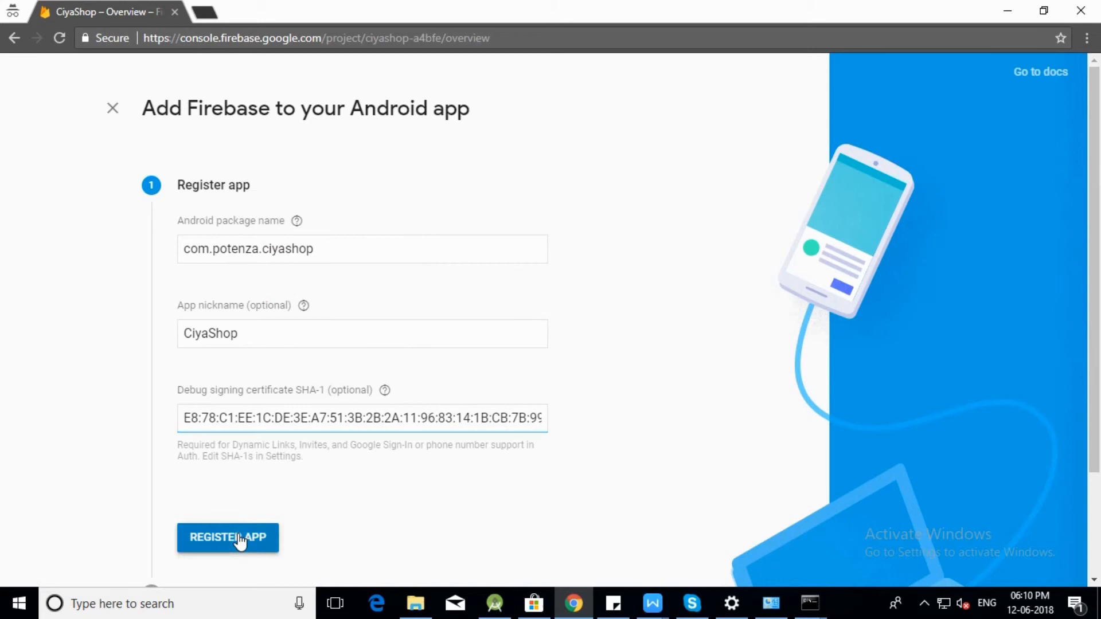
{"action": "left_click", "coordinate": [227, 538]}
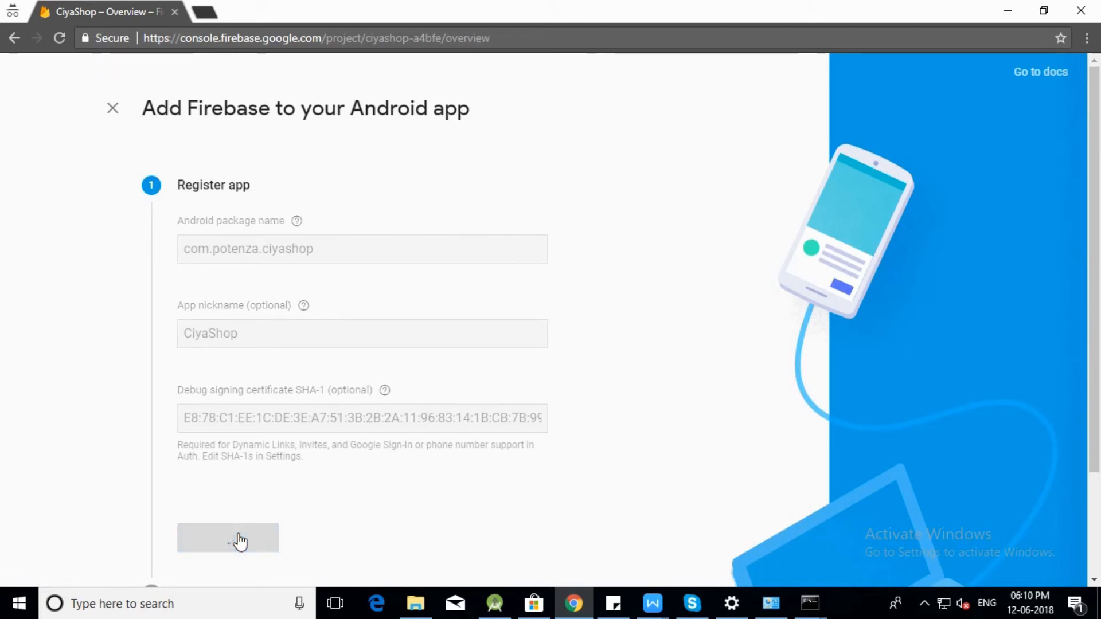
{"action": "left_click", "coordinate": [227, 538]}
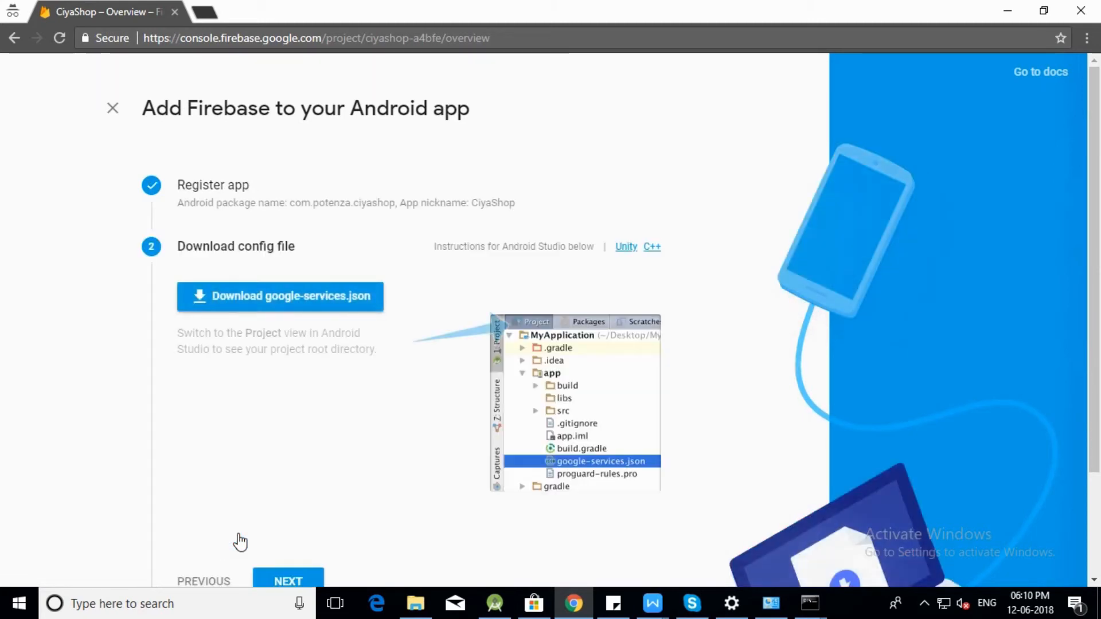
- Download google-services.json, copy it from Downloads, and return to Android Studio
{"action": "left_click", "coordinate": [279, 296]}
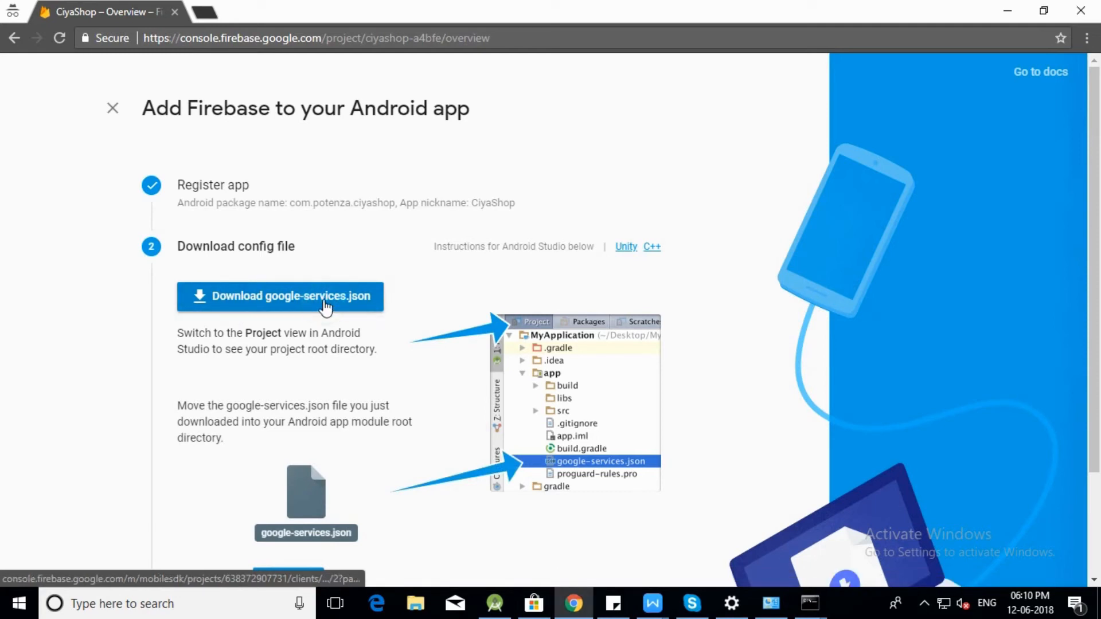
{"action": "left_click", "coordinate": [279, 296]}
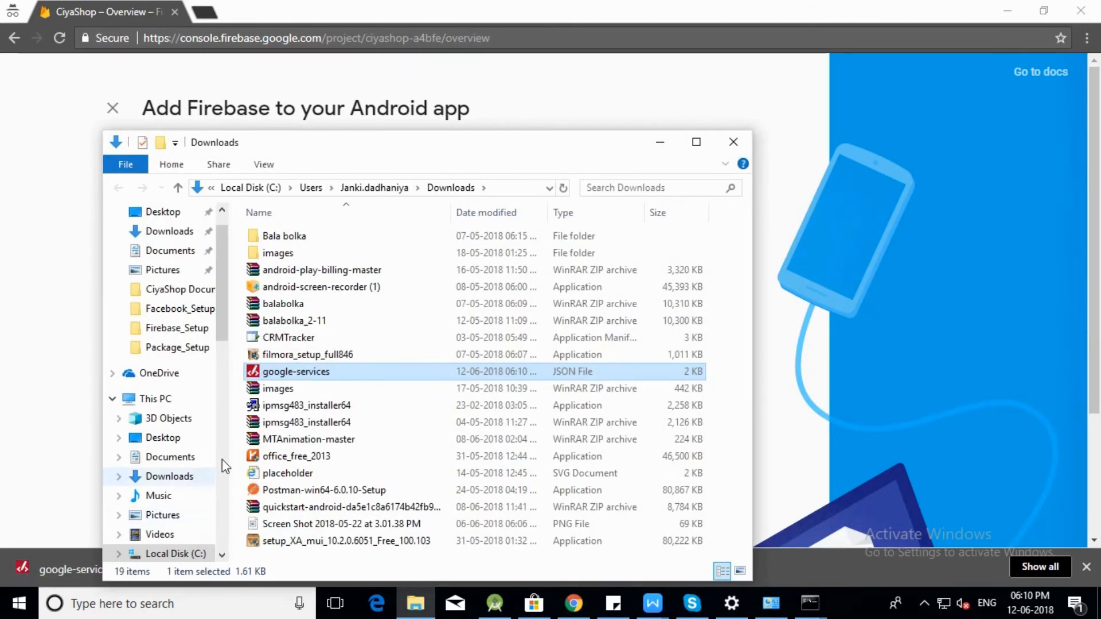
{"action": "right_click", "coordinate": [296, 372]}
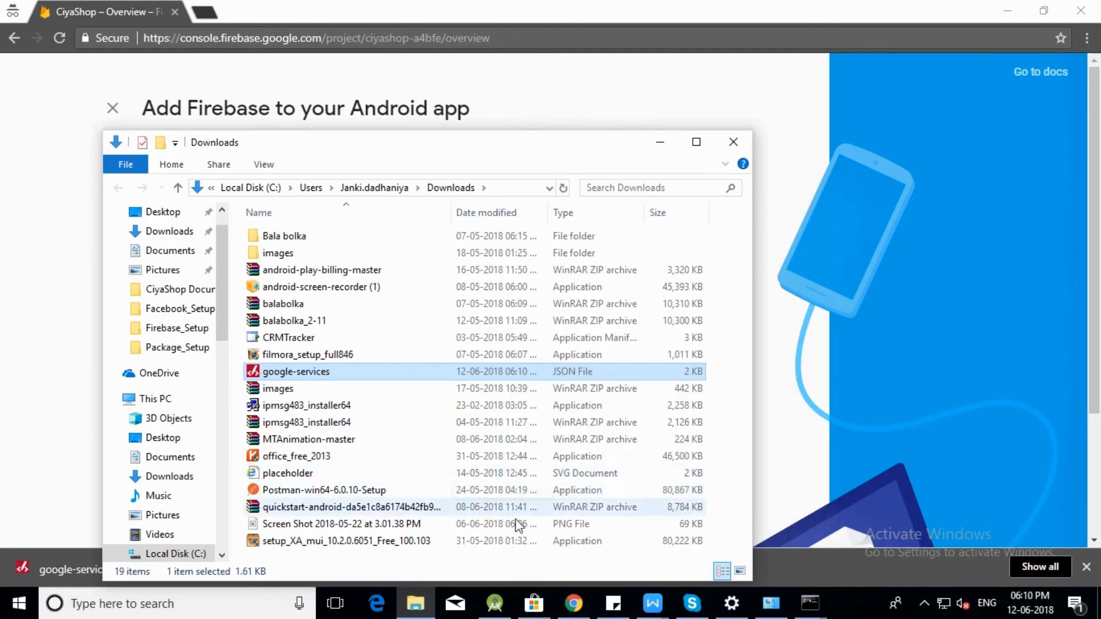
{"action": "left_click", "coordinate": [495, 604]}
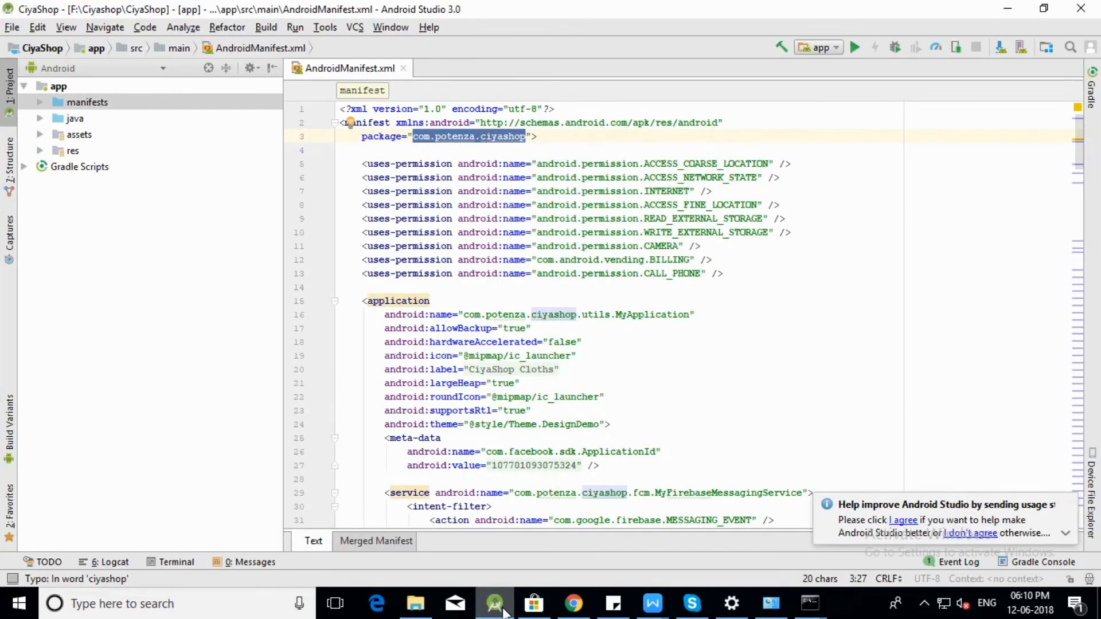
- Switch to Project view and reveal app/google-services.json in File Explorer
{"action": "left_click", "coordinate": [183, 69]}
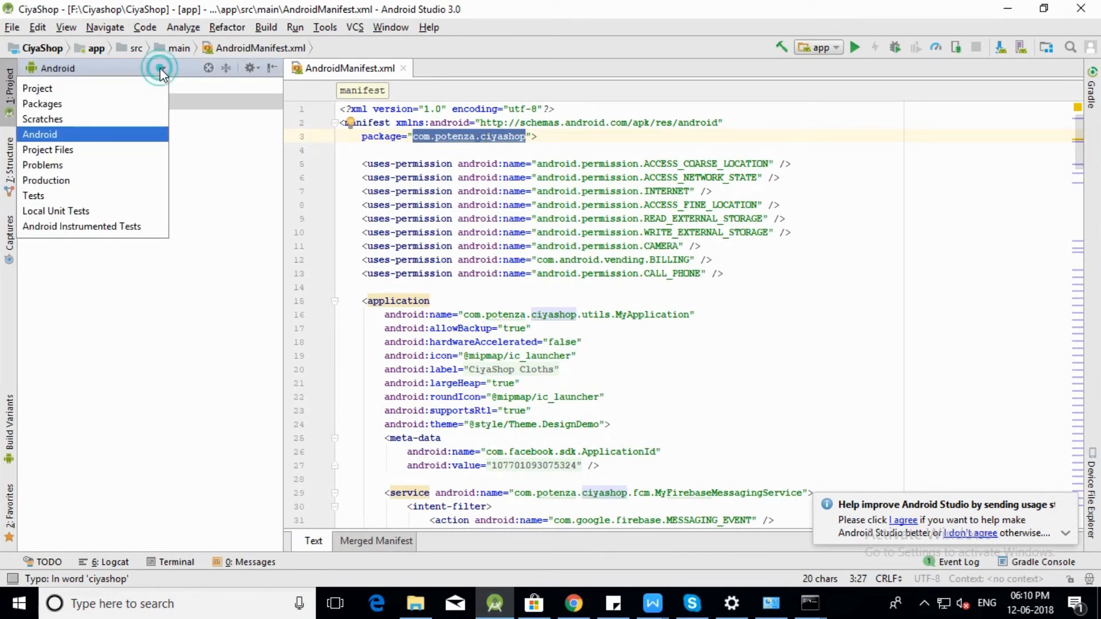
{"action": "left_click", "coordinate": [38, 88]}
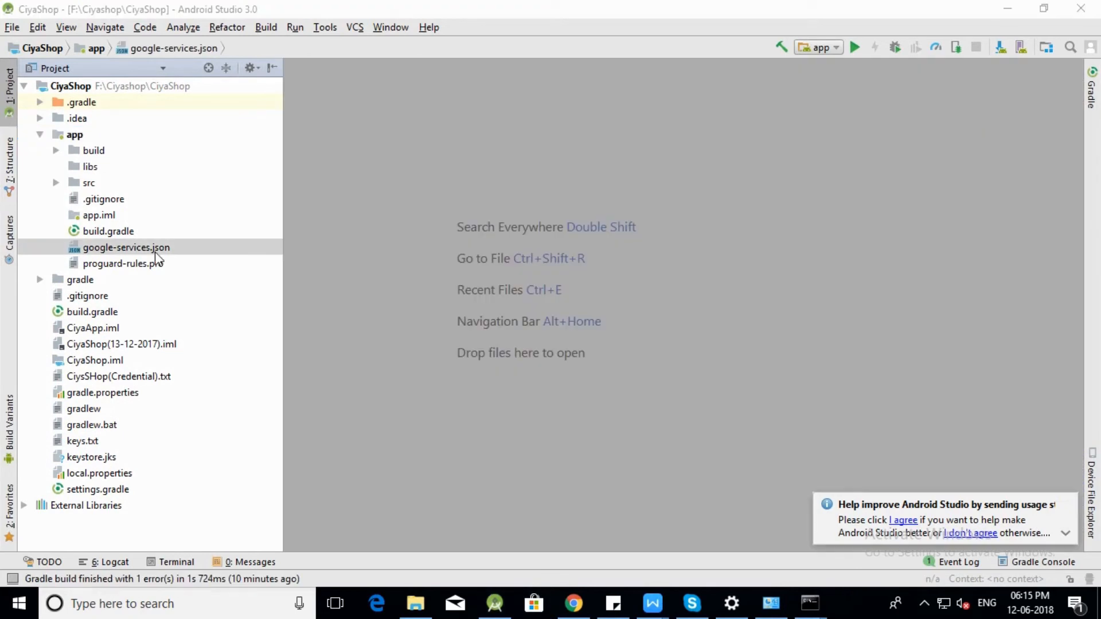
{"action": "left_click", "coordinate": [126, 247]}
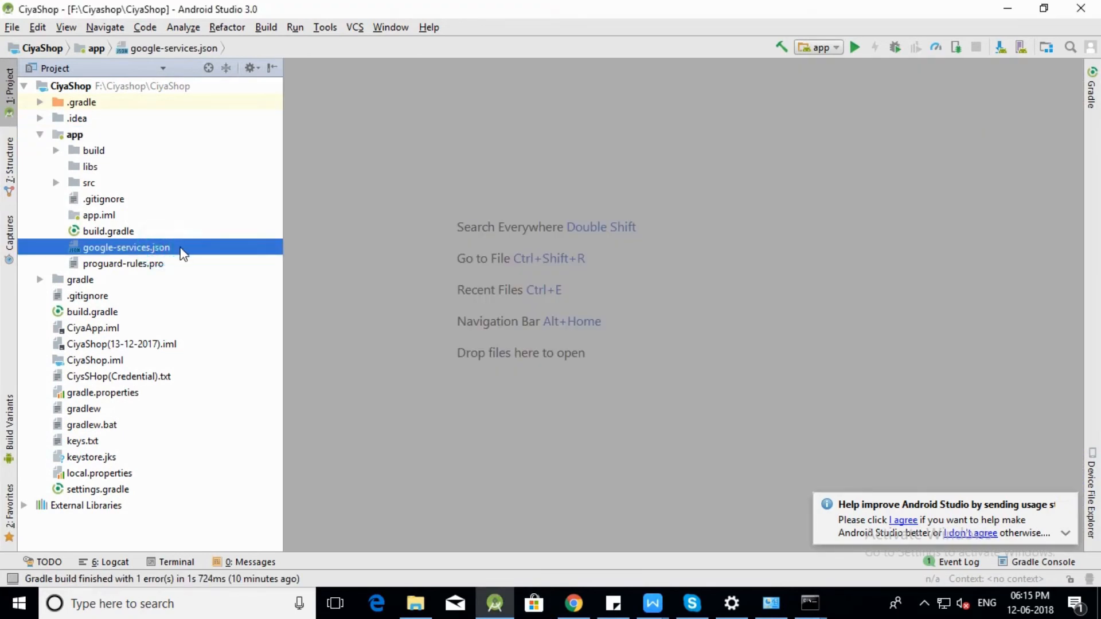
{"action": "mouse_move", "coordinate": [169, 254]}
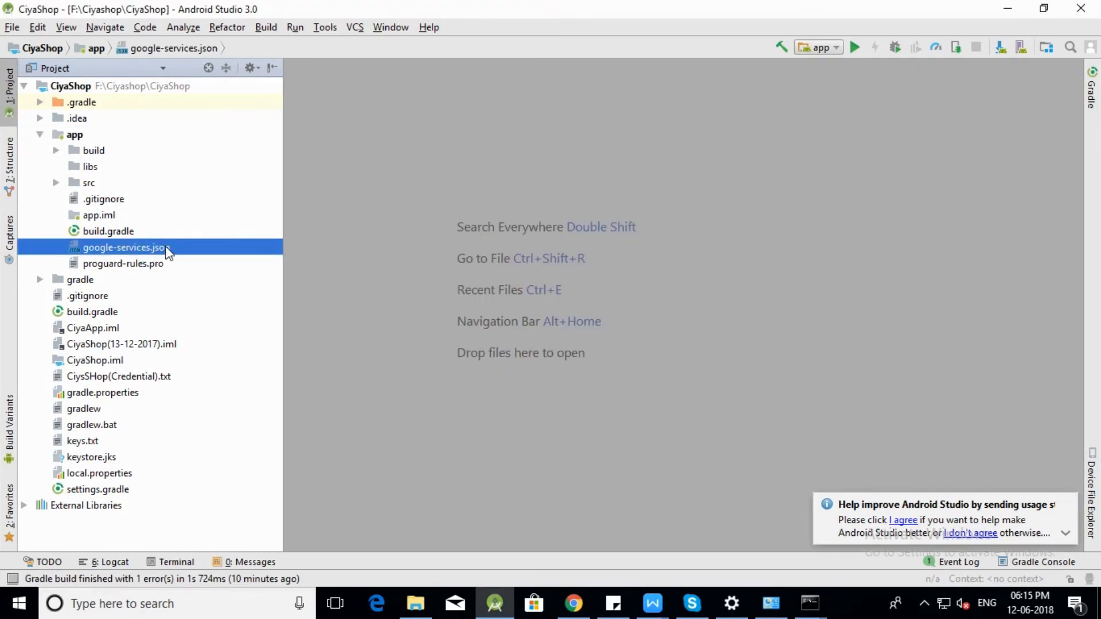
{"action": "right_click", "coordinate": [124, 247]}
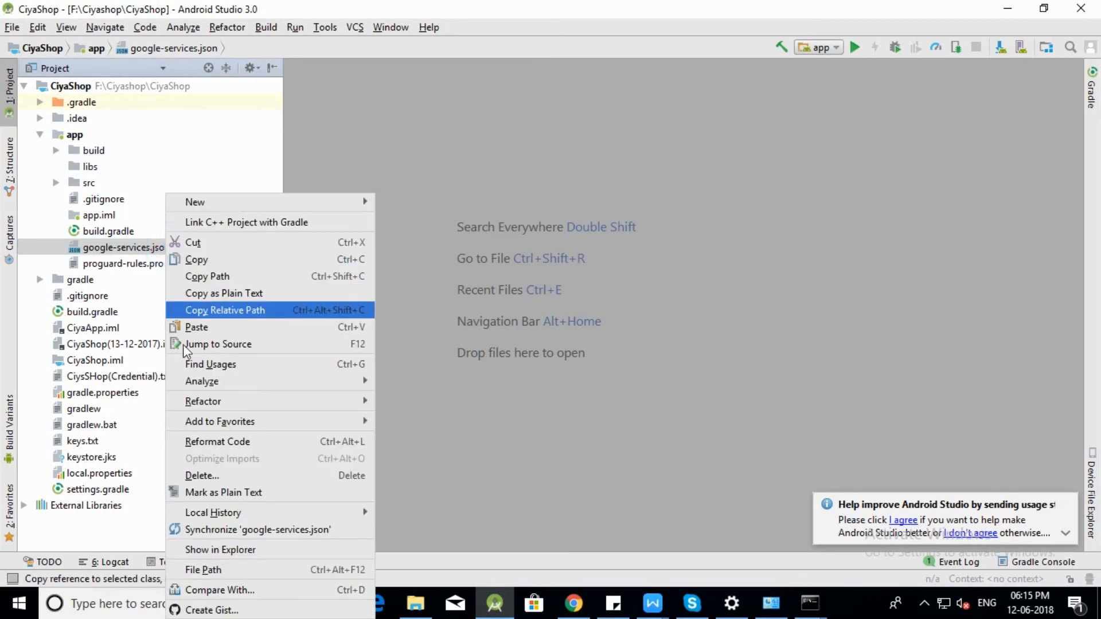
{"action": "mouse_move", "coordinate": [220, 550]}
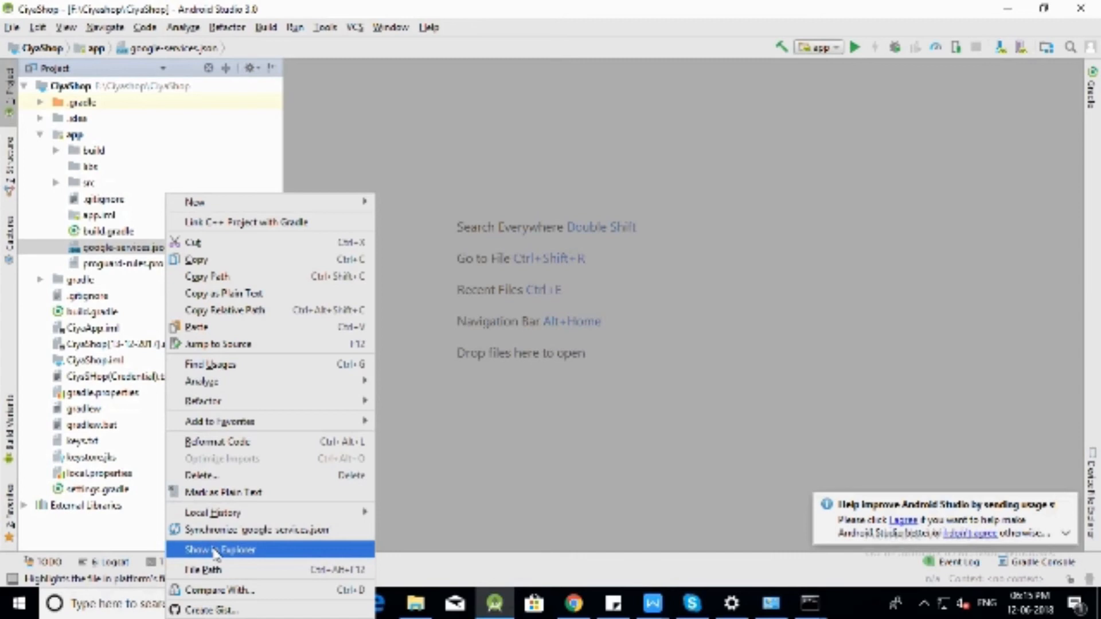
{"action": "left_click", "coordinate": [214, 550]}
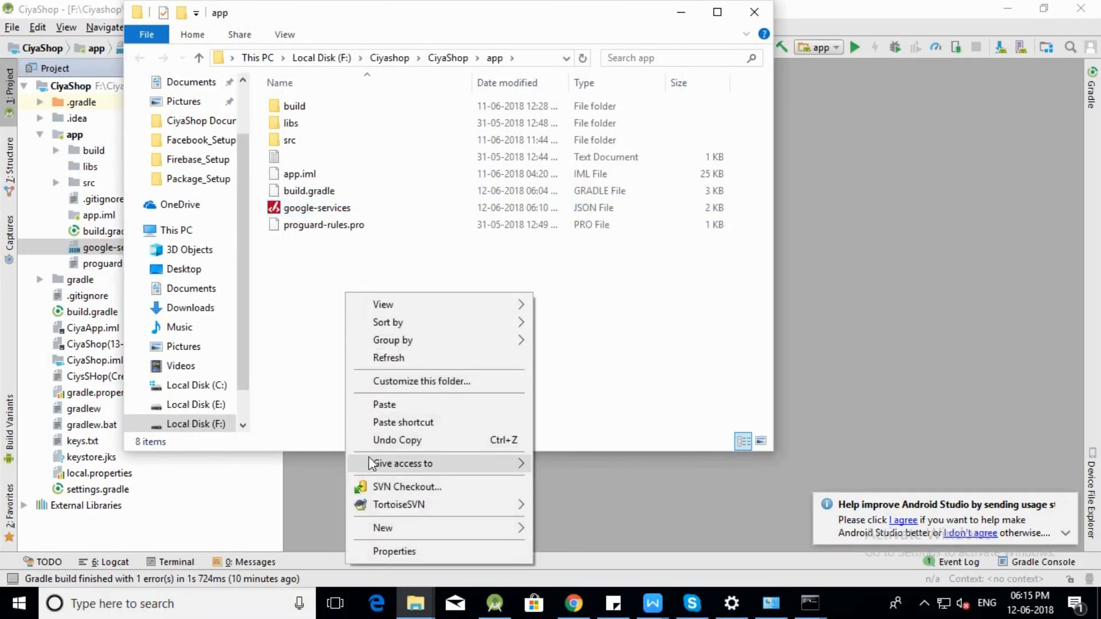
- Paste the downloaded google-services.json into the app folder, replacing the existing file
{"action": "left_click", "coordinate": [384, 404]}
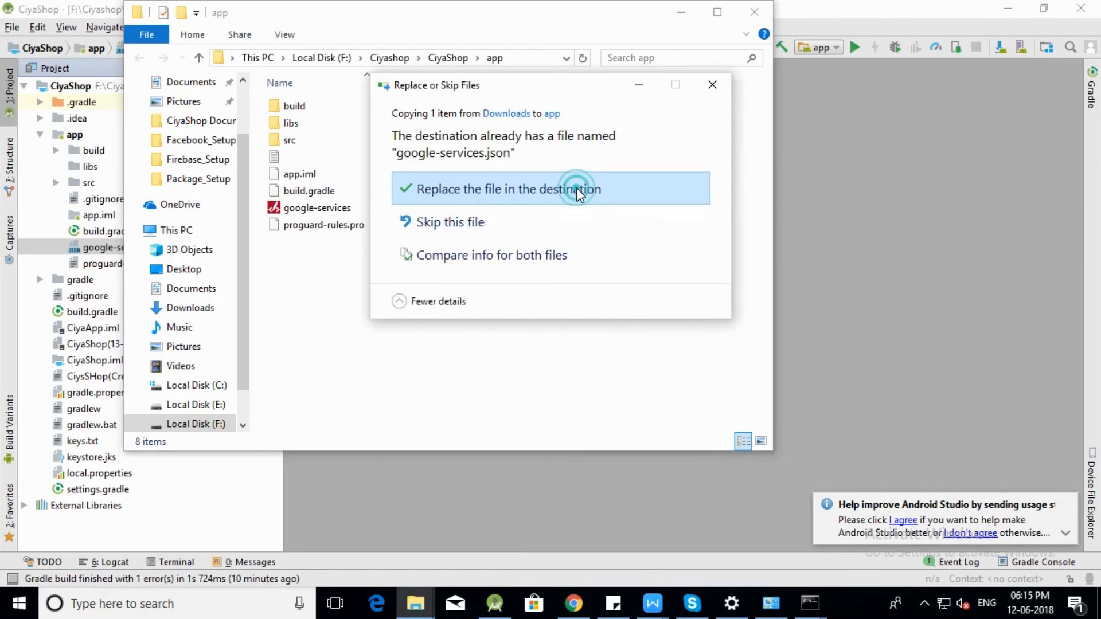
{"action": "left_click", "coordinate": [550, 188]}
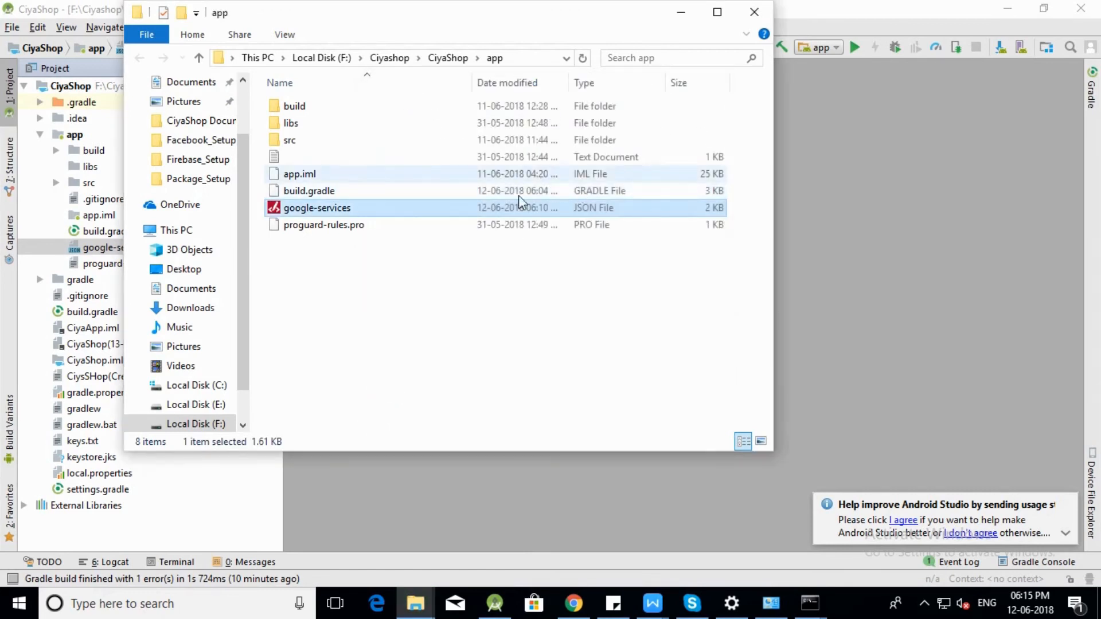
{"action": "mouse_move", "coordinate": [754, 12]}
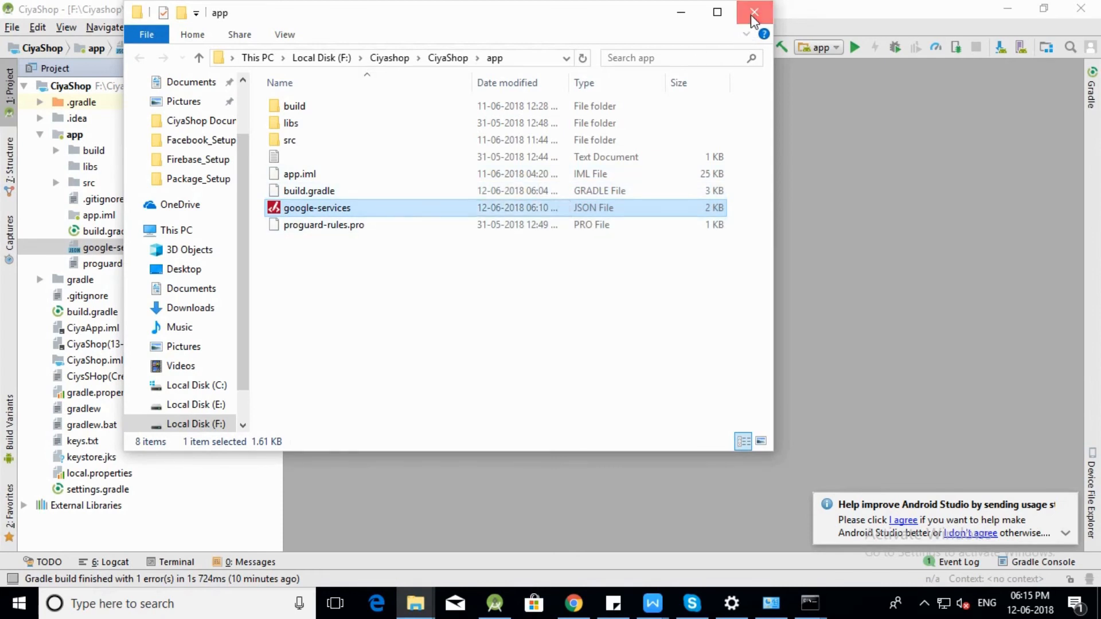
{"action": "left_click", "coordinate": [754, 12]}
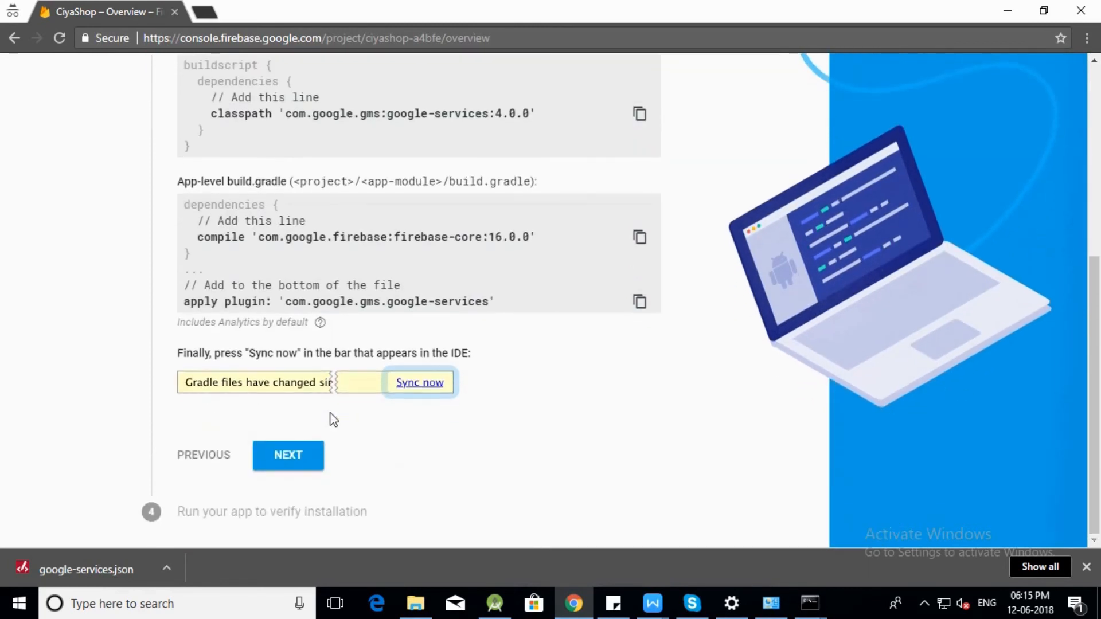
- Move past the SDK step and skip verification to reach the CiyaShop console overview
{"action": "left_click", "coordinate": [288, 454]}
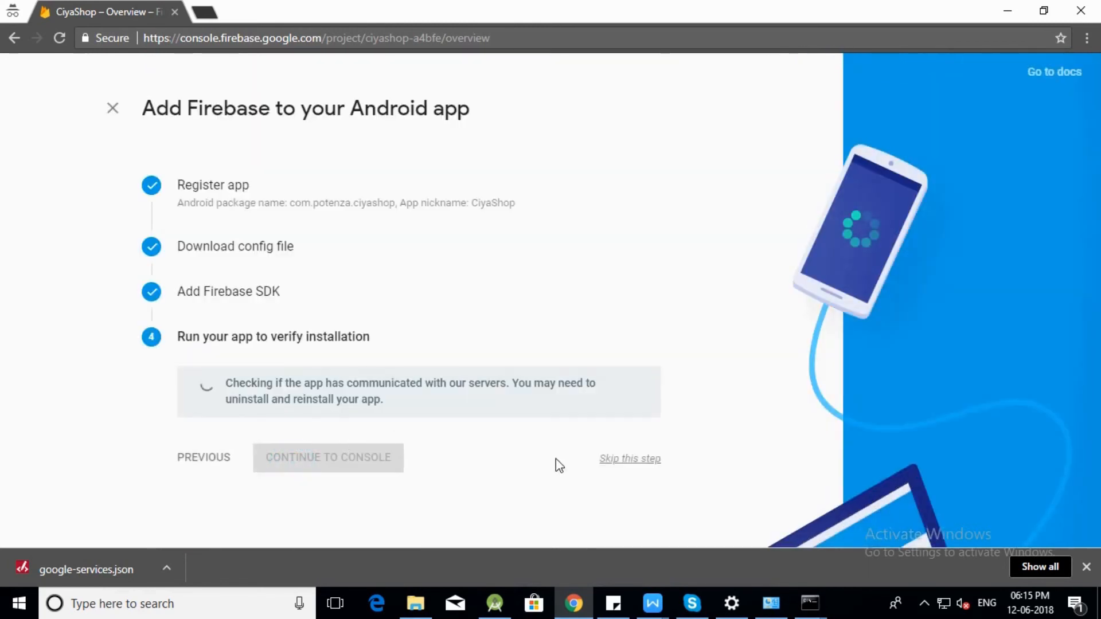
{"action": "left_click", "coordinate": [629, 459]}
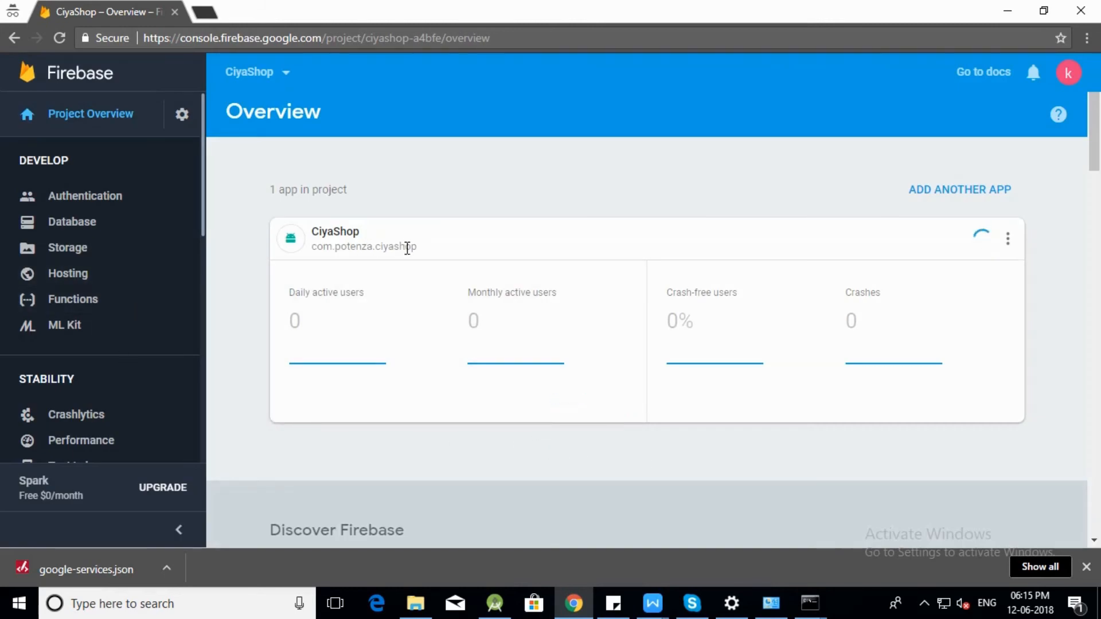
{"action": "mouse_move", "coordinate": [388, 244]}
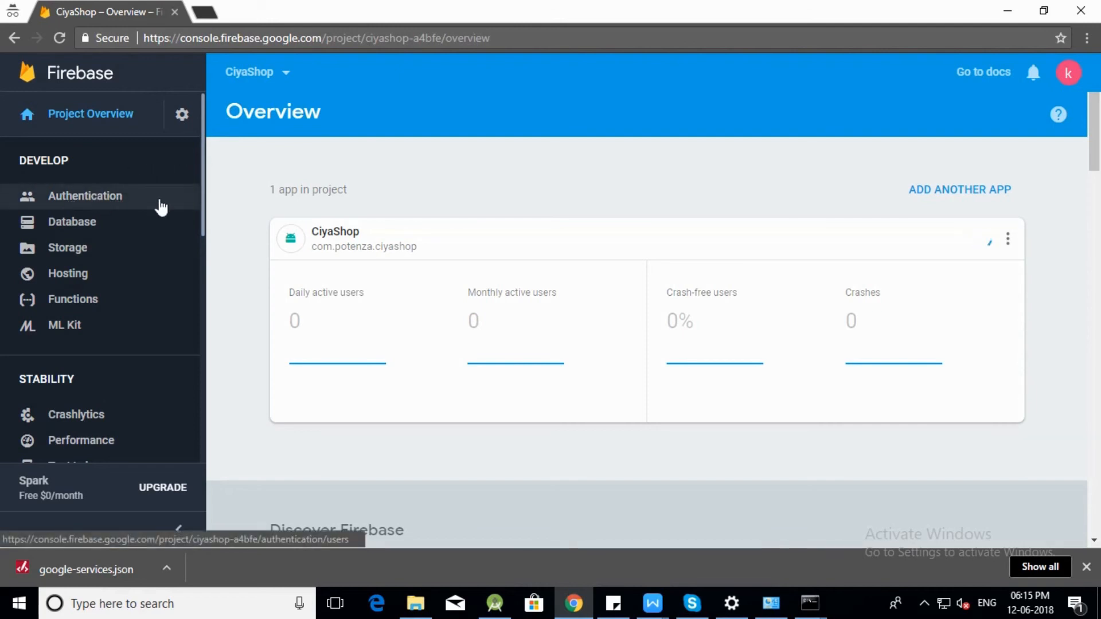
- Go to the Authentication section of the CiyaShop project
{"action": "left_click", "coordinate": [84, 196]}
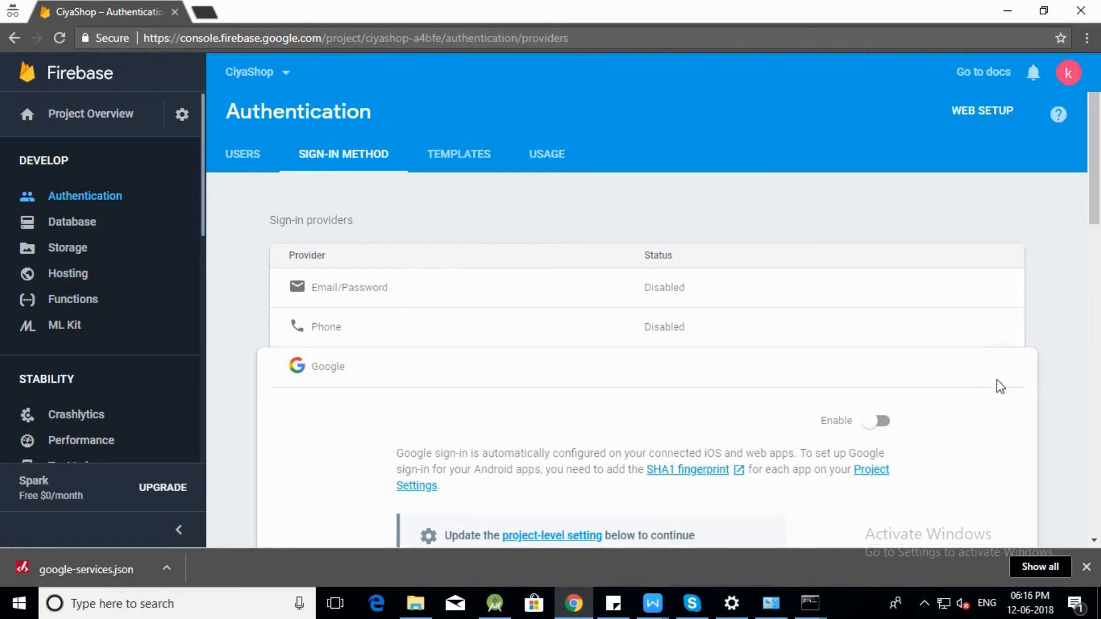
- Switch the Google provider's Enable toggle on and save the settings
{"action": "scroll", "scroll_direction": "down", "scroll_amount": 3}
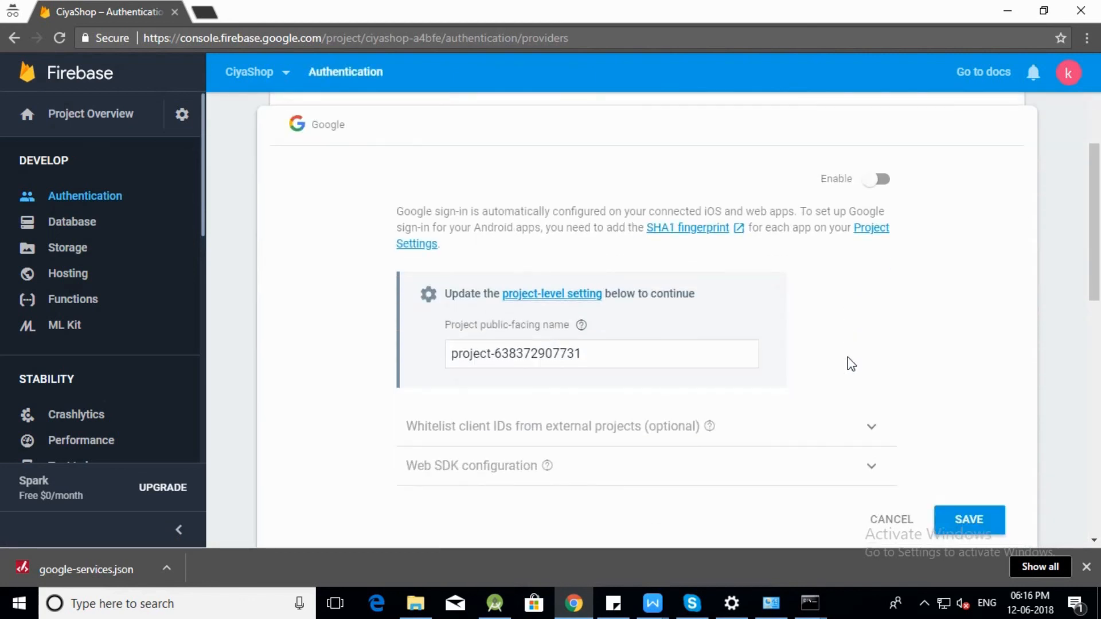
{"action": "mouse_move", "coordinate": [825, 387]}
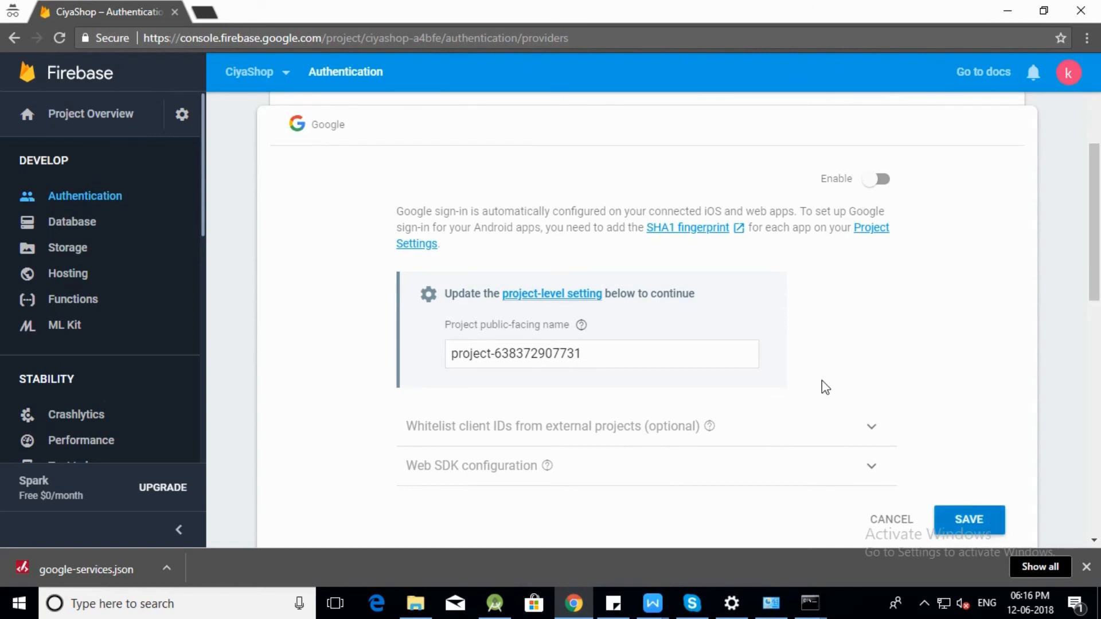
{"action": "left_click", "coordinate": [875, 179]}
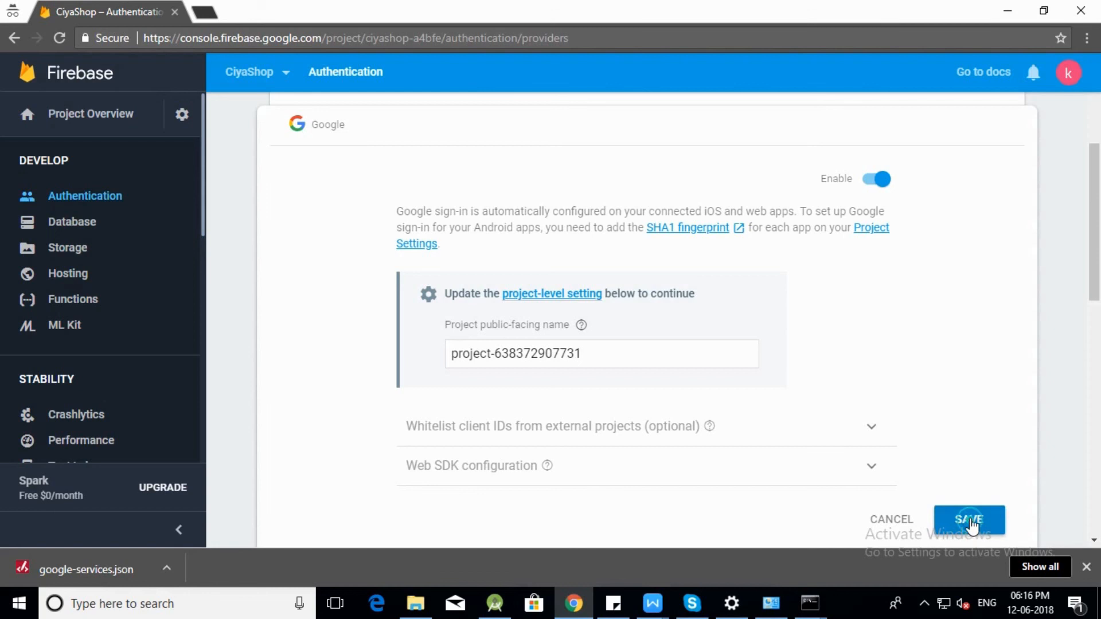
{"action": "left_click", "coordinate": [969, 520]}
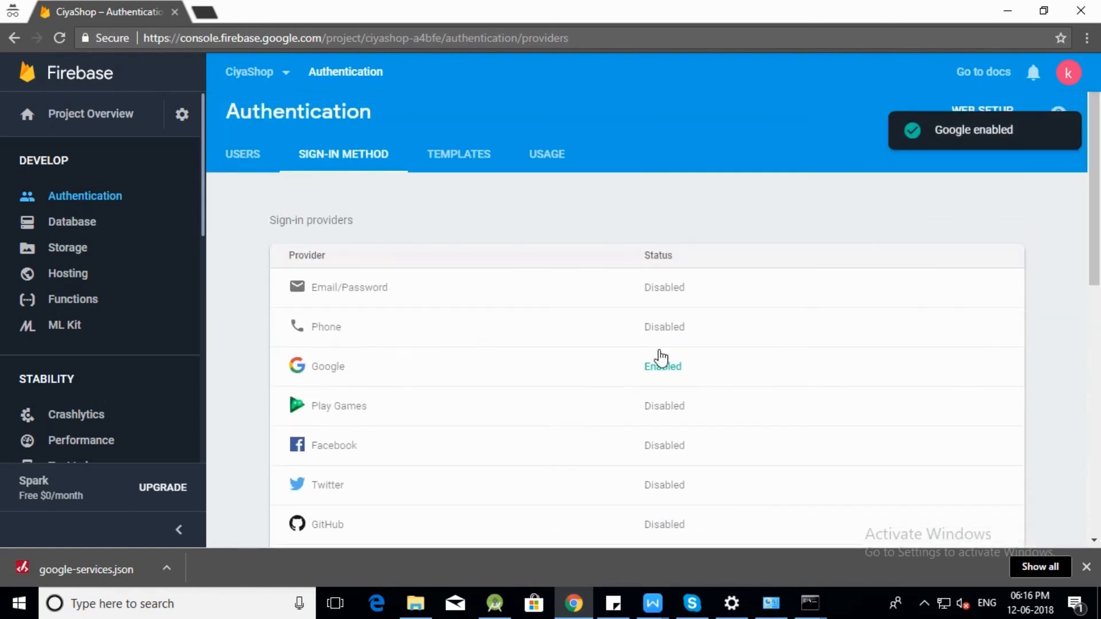